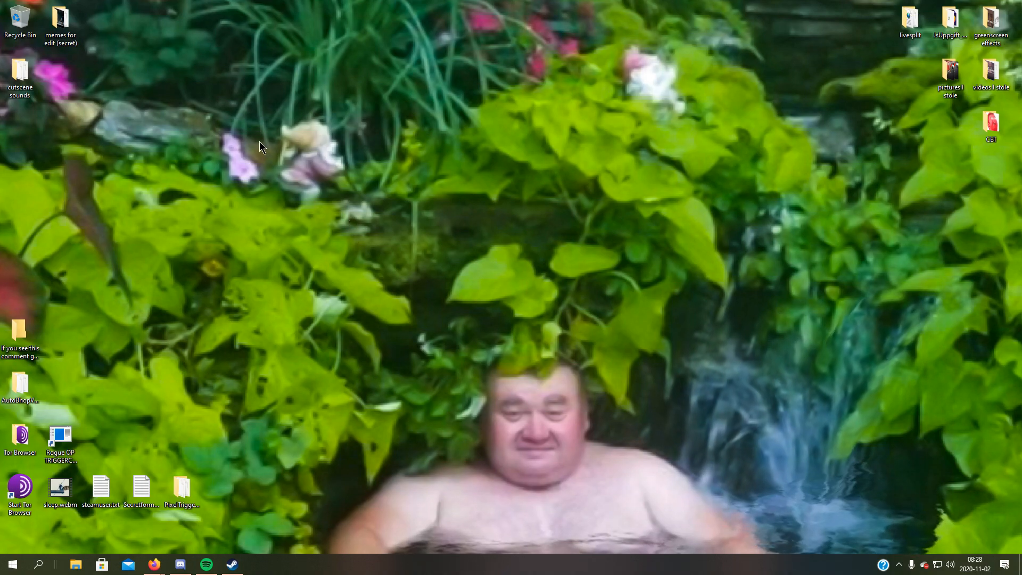
pyautogui.moveTo(304, 264)
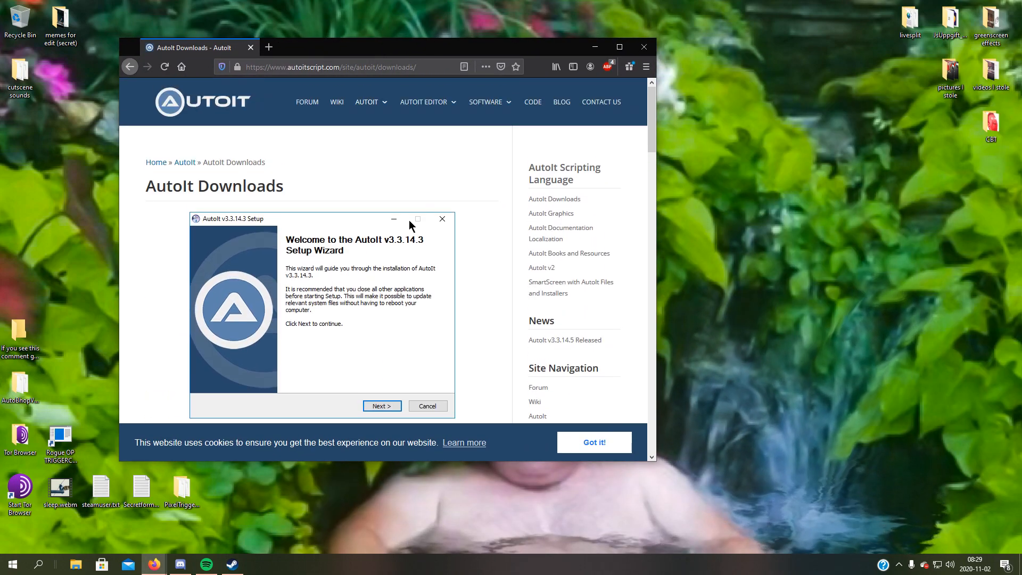
pyautogui.moveTo(354, 103)
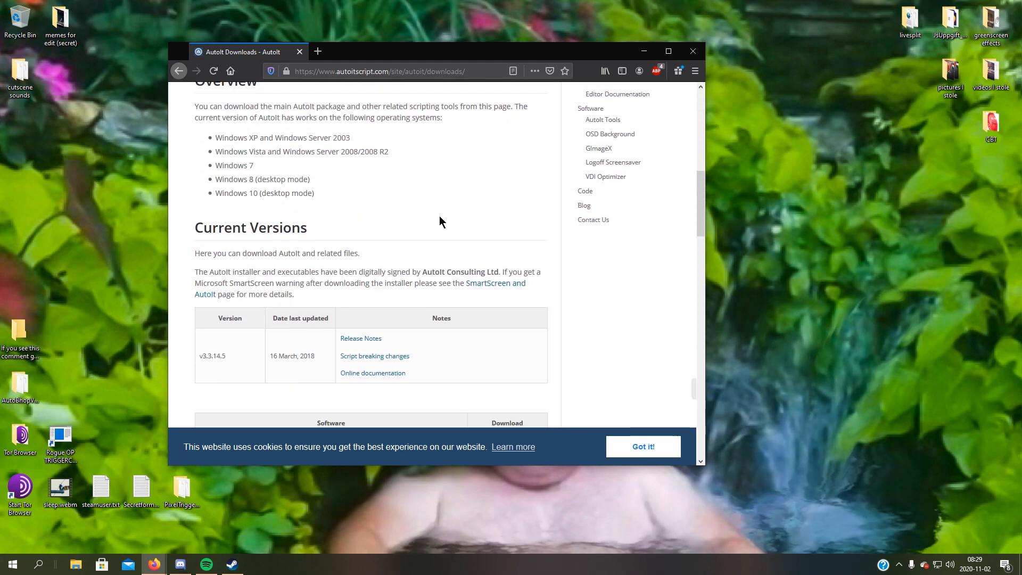
# - Scroll the AutoIt downloads page down to the Download AutoIt button
pyautogui.scroll(-3)
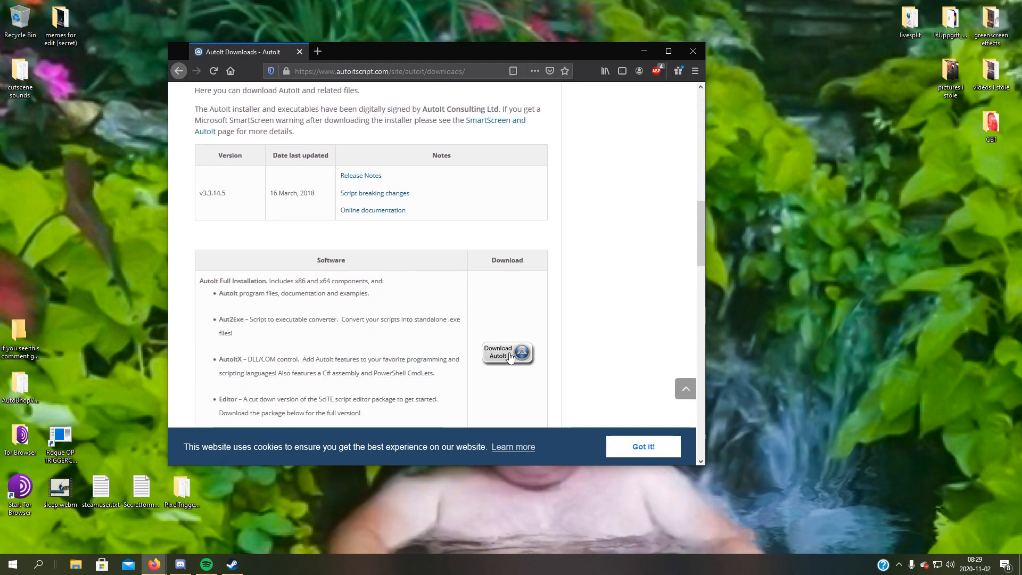
# - Download and save the AutoIt installer, then install v3.3.14.5 with default options and folder
pyautogui.click(508, 354)
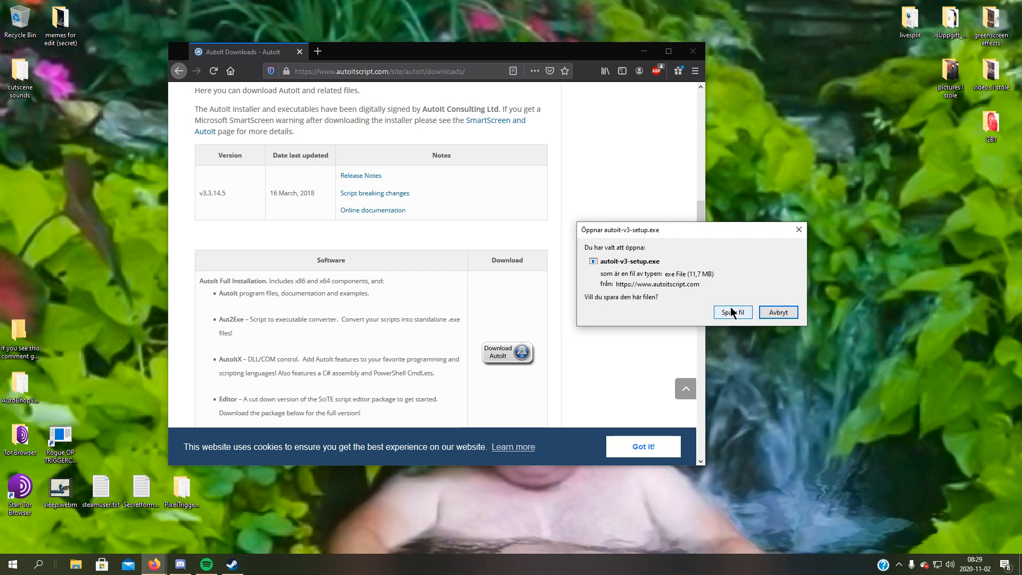
pyautogui.click(732, 311)
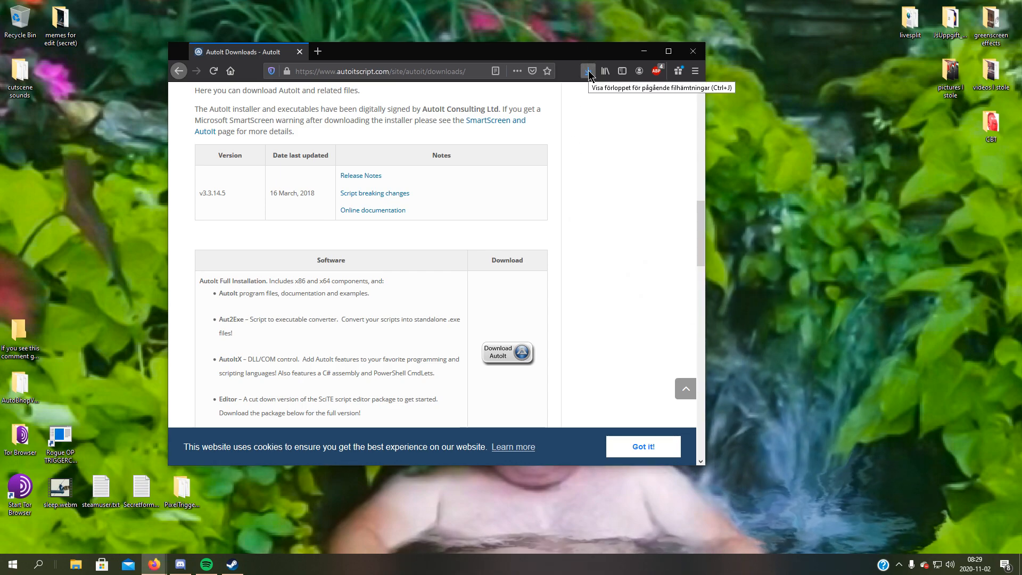
pyautogui.moveTo(555, 126)
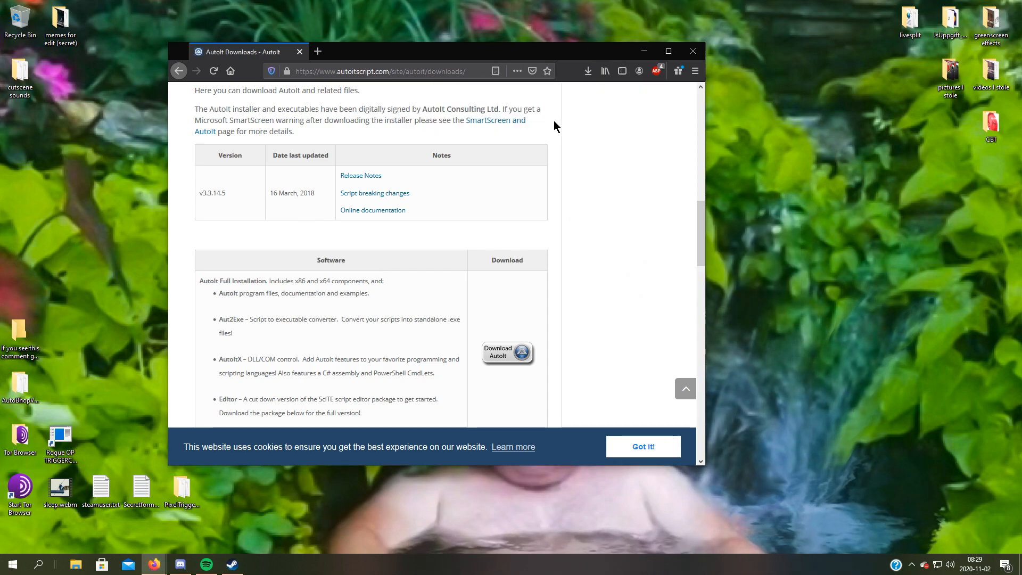
pyautogui.click(507, 352)
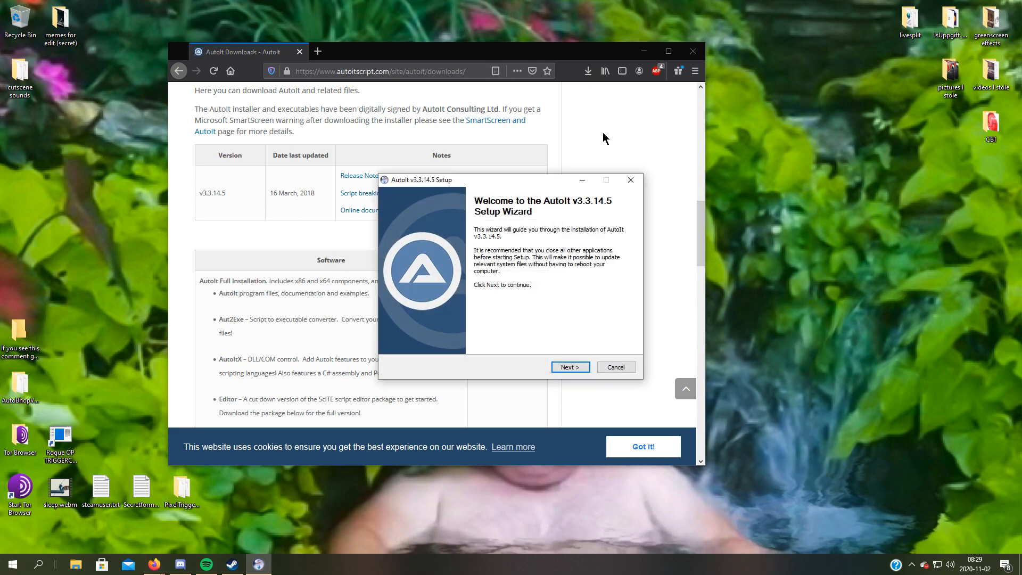
pyautogui.click(568, 367)
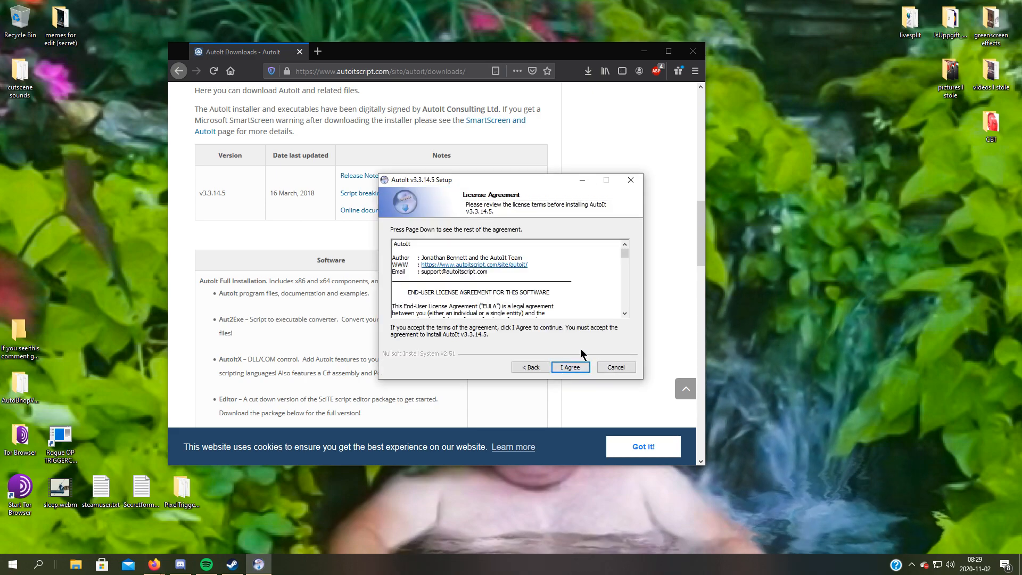
pyautogui.click(569, 367)
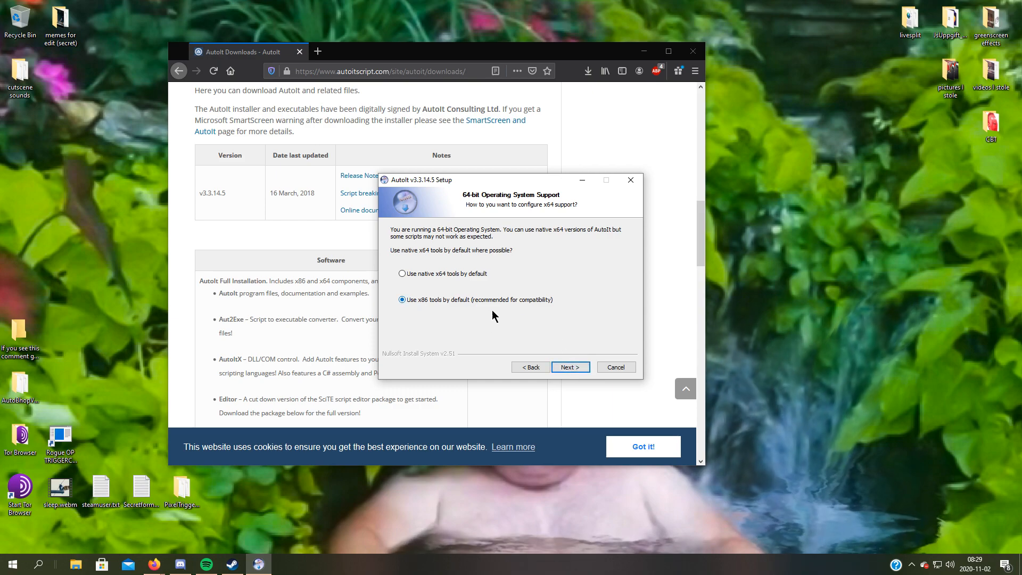
pyautogui.click(568, 367)
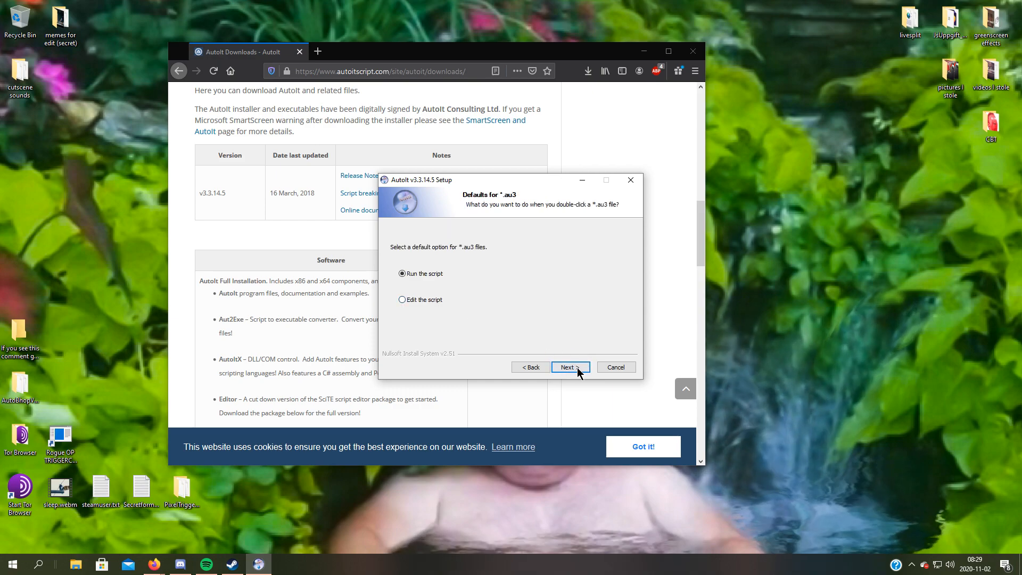
pyautogui.click(569, 367)
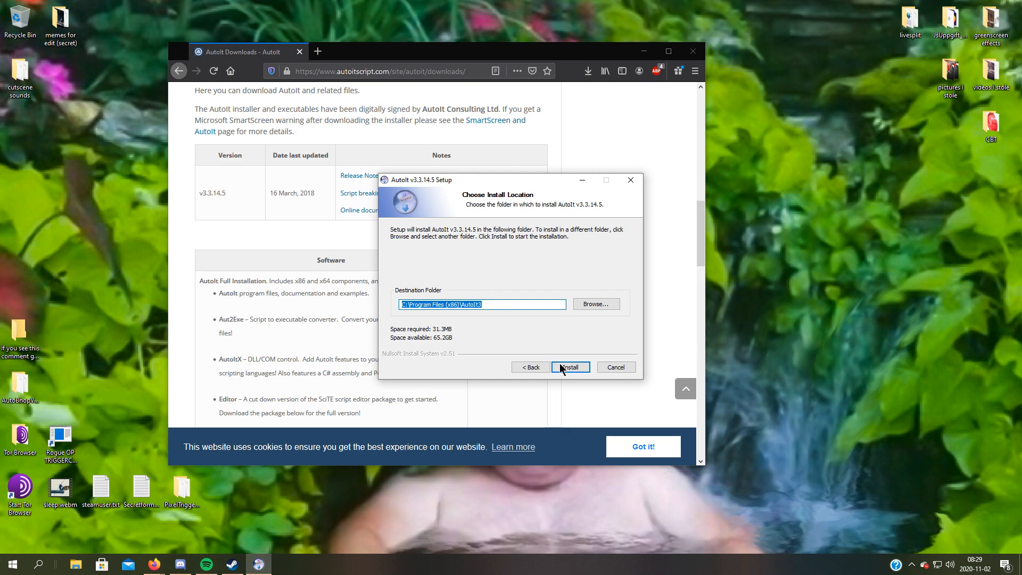
pyautogui.click(570, 367)
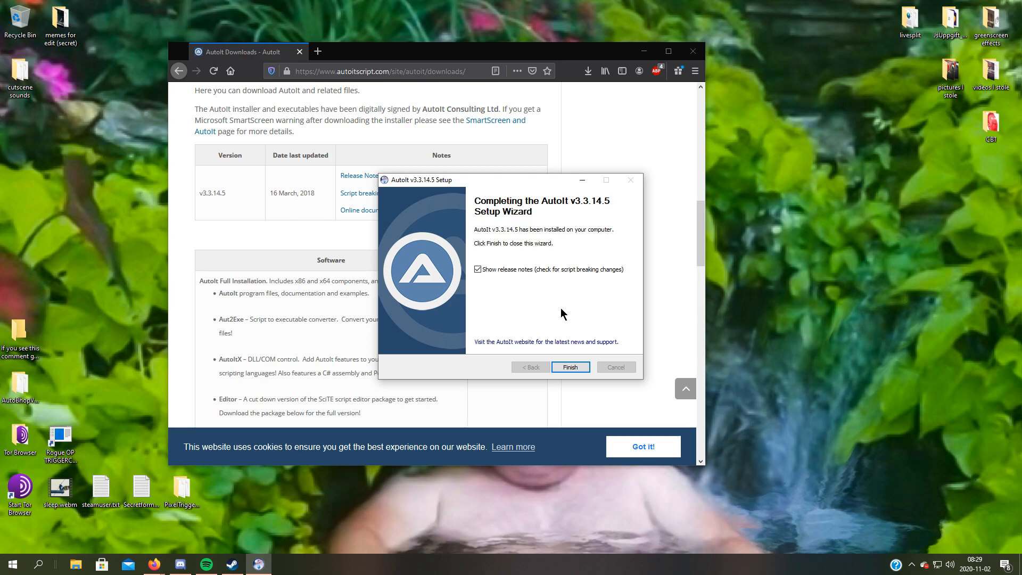
# - Finish AutoIt setup, close the release notes, minimize Firefox, and launch Visual Studio 2019
pyautogui.click(569, 366)
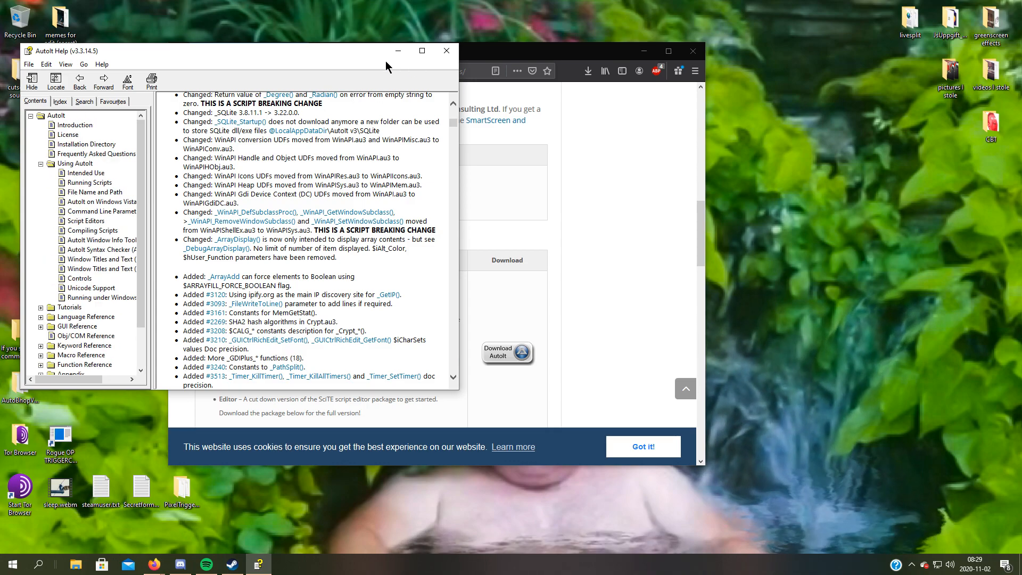
pyautogui.click(446, 51)
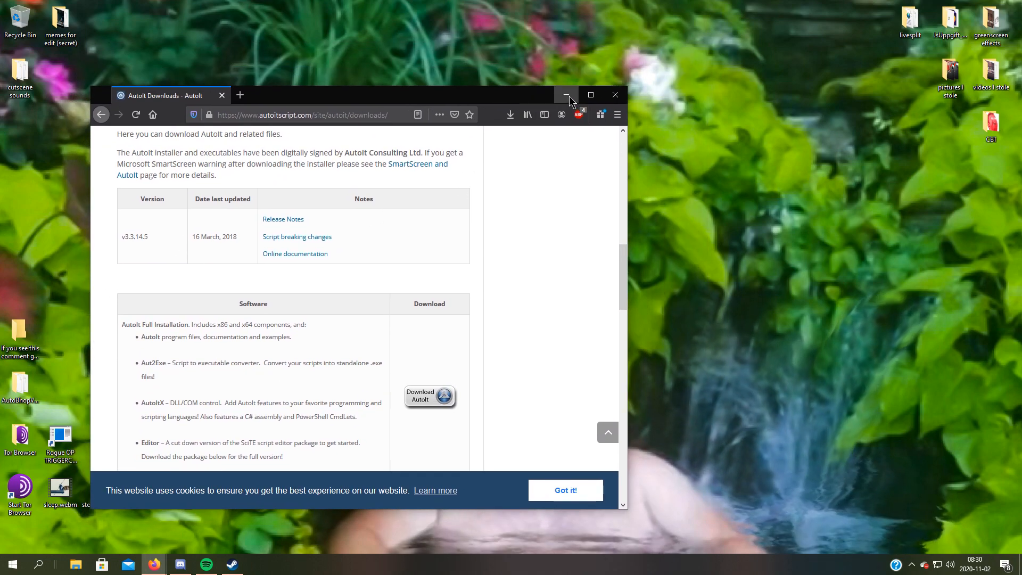
pyautogui.click(567, 95)
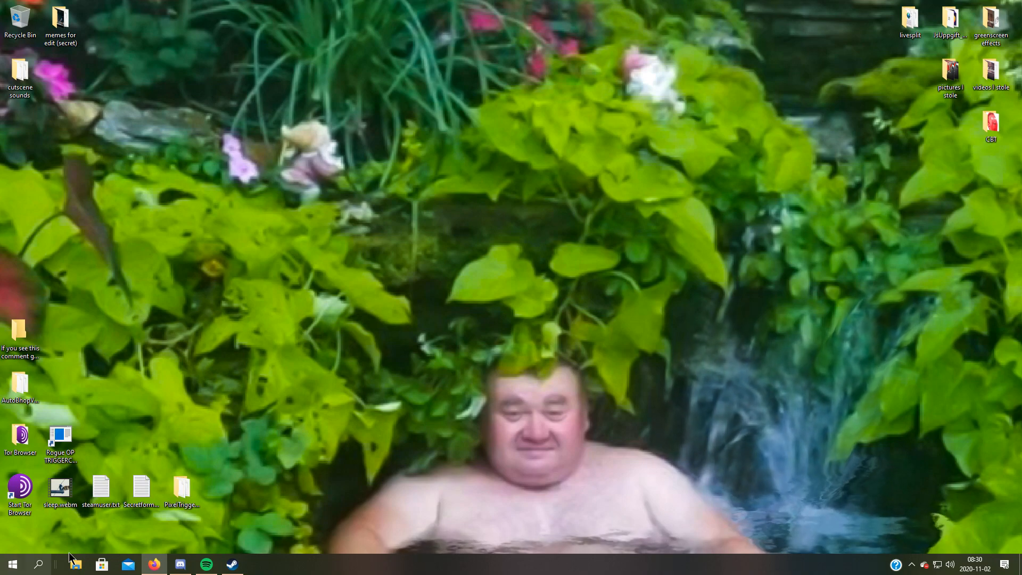
pyautogui.doubleClick(140, 489)
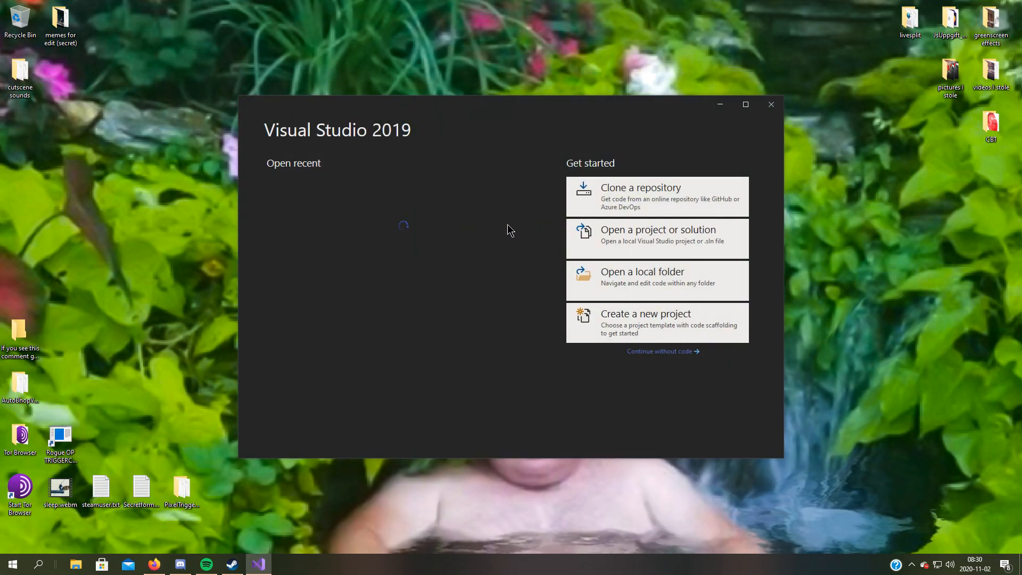
# - Create a Windows Forms App (.NET Framework) project named 'autoittomfrickery'
pyautogui.click(646, 322)
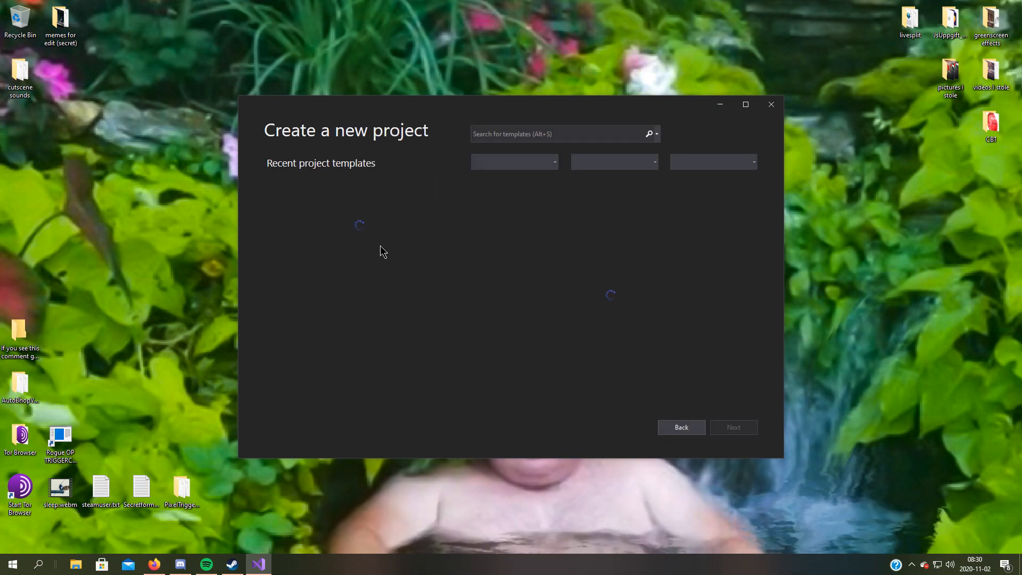
pyautogui.moveTo(384, 197)
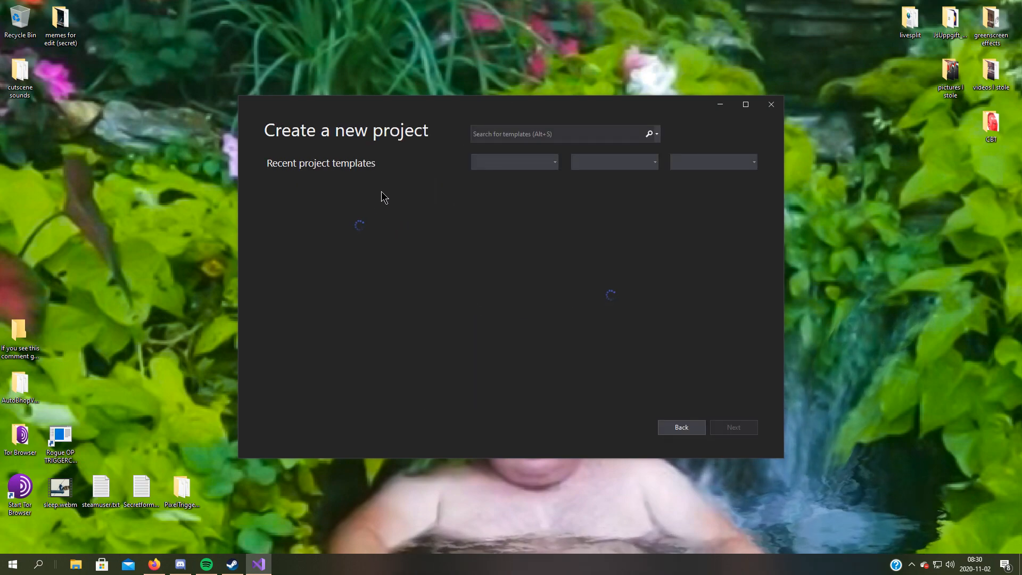
pyautogui.moveTo(422, 242)
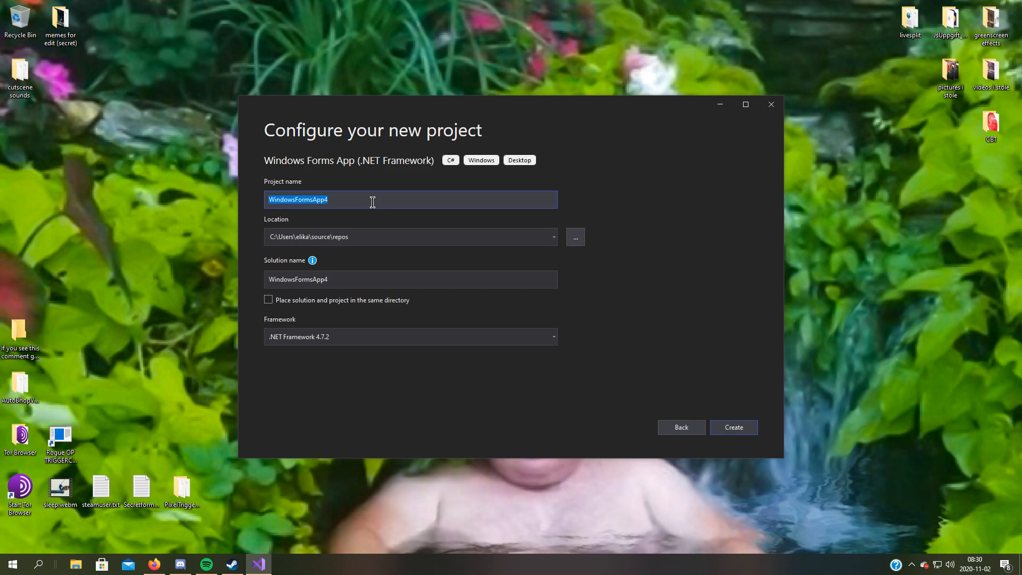
pyautogui.write('autoit')
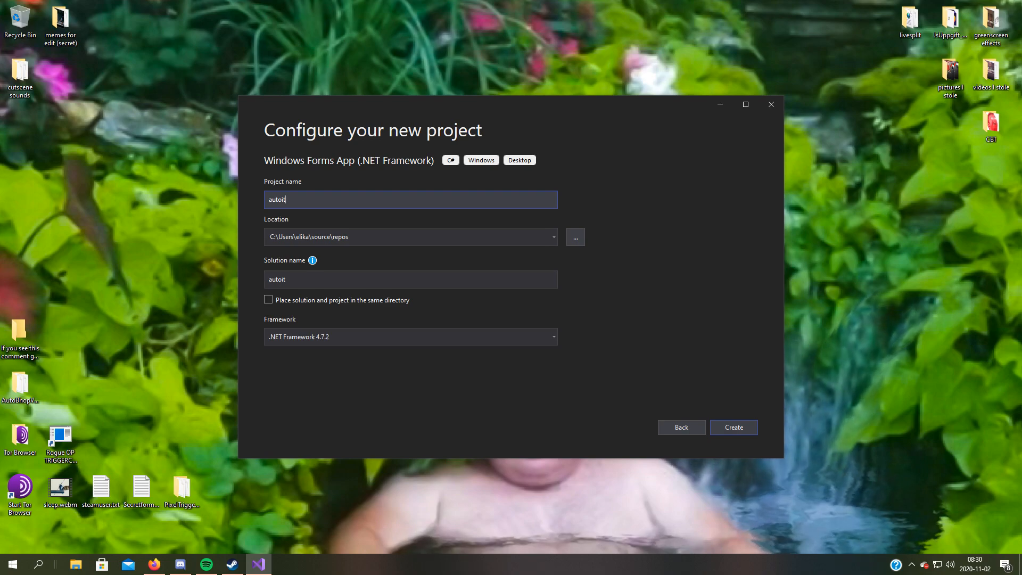
pyautogui.write('tomfuc')
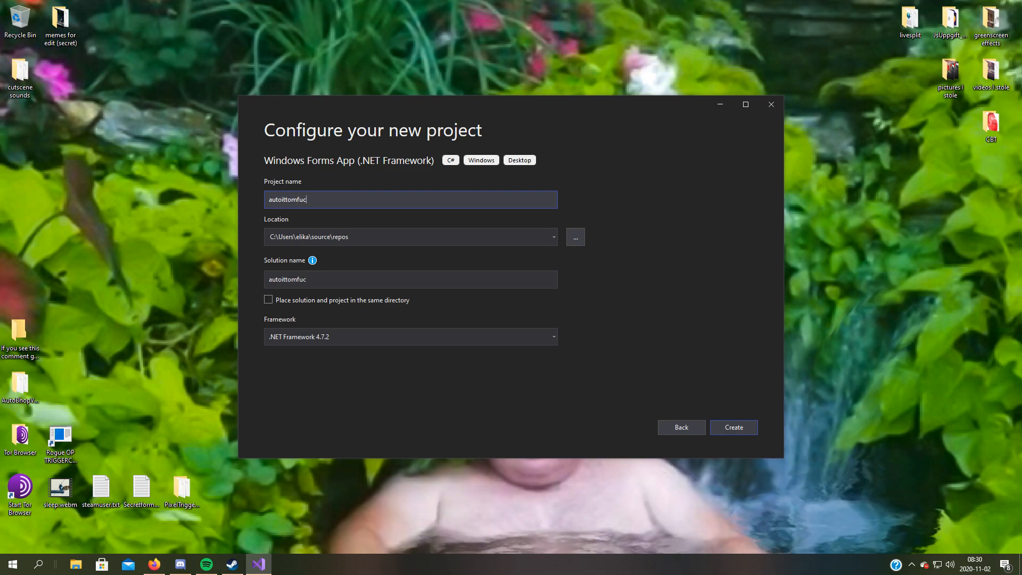
pyautogui.write('ricke')
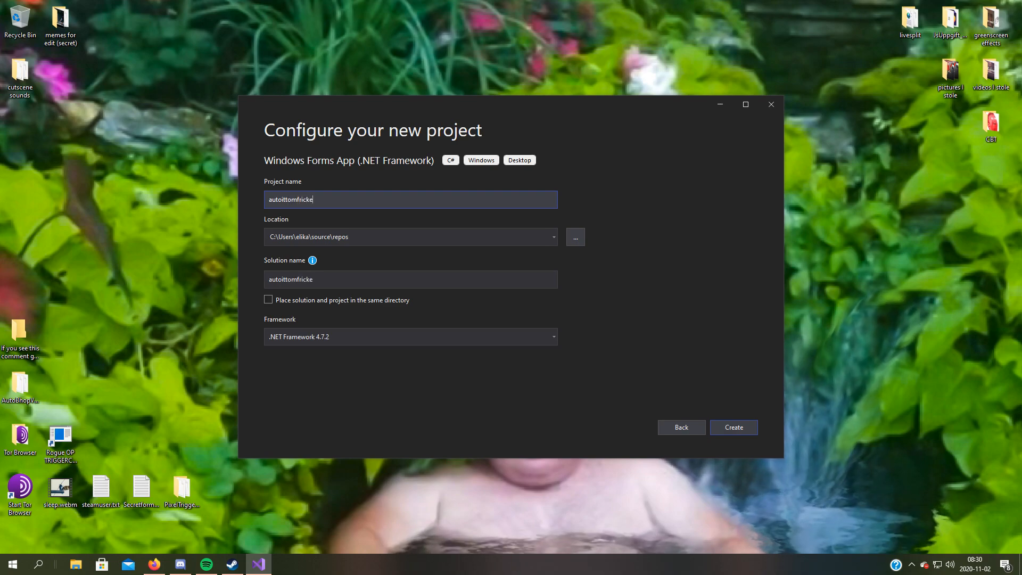
pyautogui.write('ry')
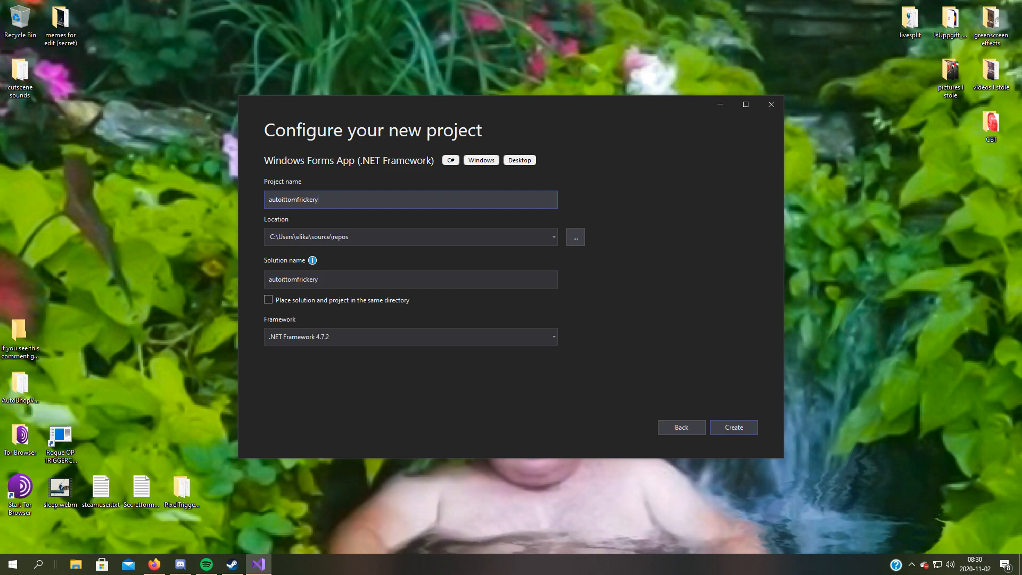
pyautogui.click(733, 427)
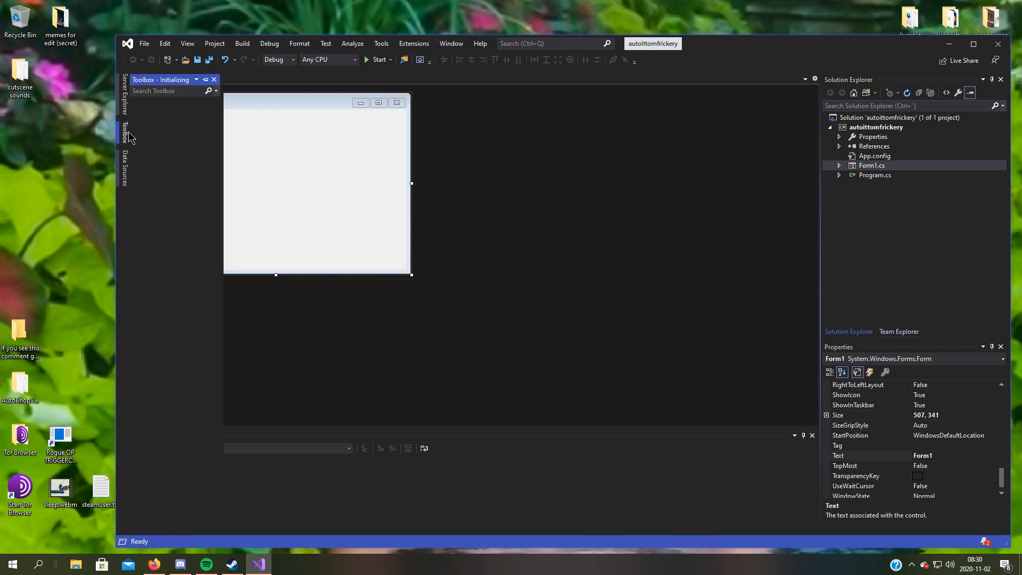
# - Place button1 on Form1, generate its button1_Click handler, and show the Form1.cs source
pyautogui.write('butt')
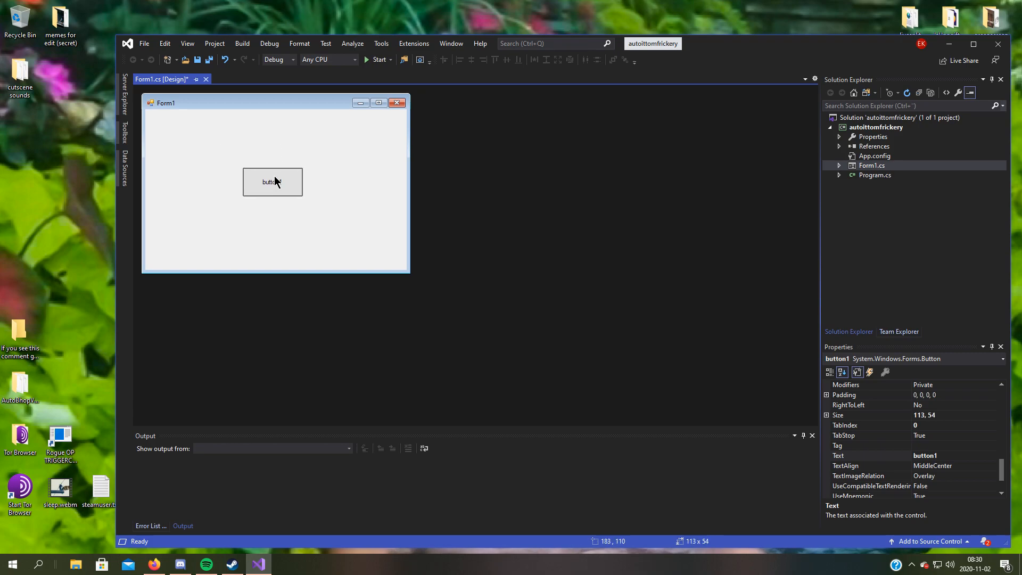
pyautogui.moveTo(272, 181); pyautogui.dragTo(272, 186)
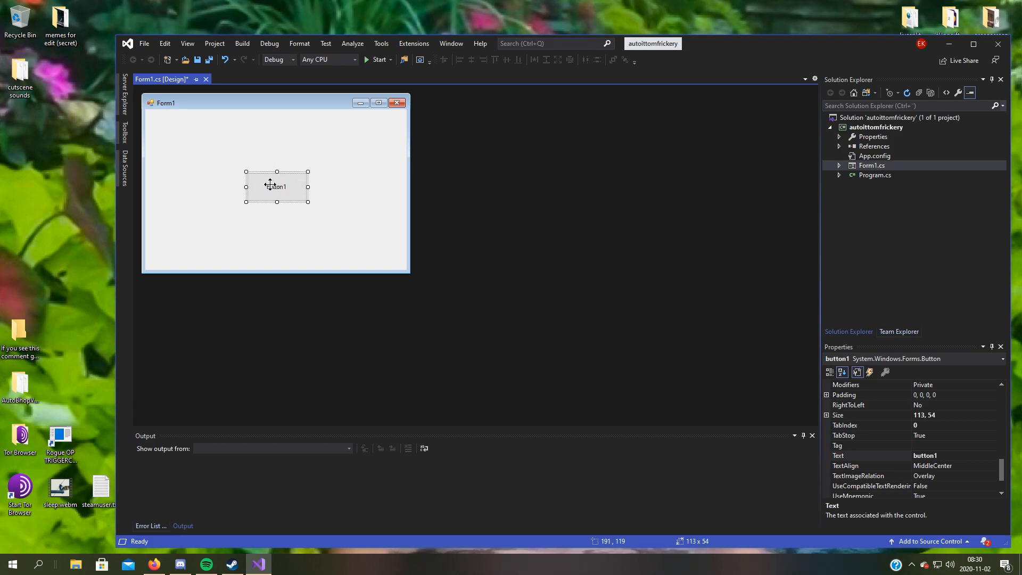
pyautogui.doubleClick(275, 186)
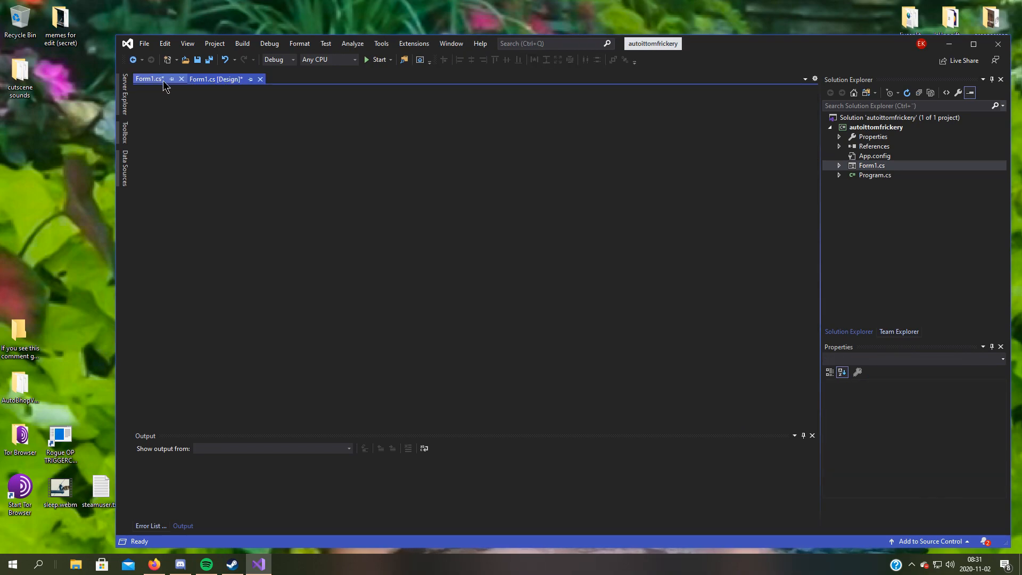
pyautogui.click(148, 78)
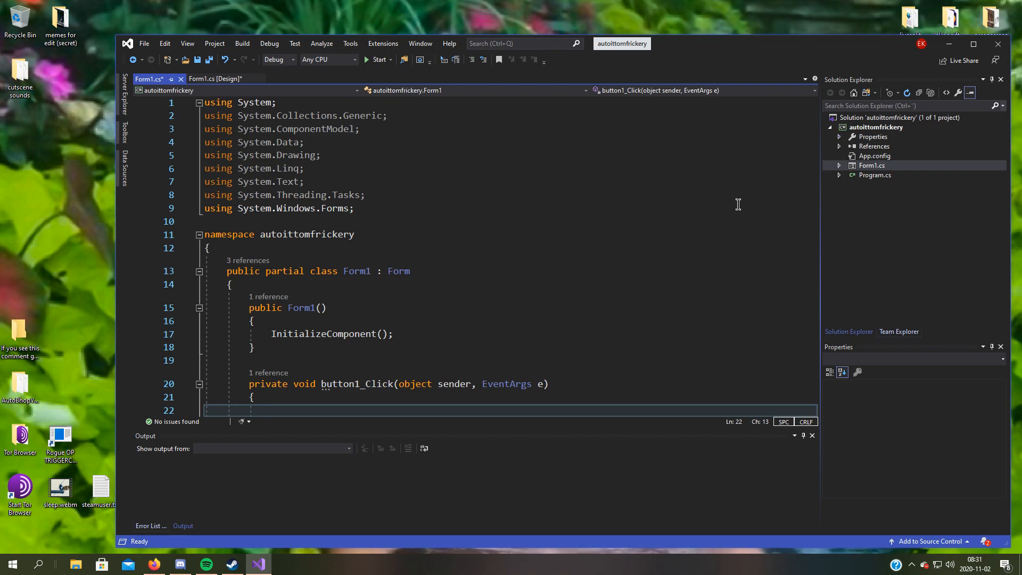
pyautogui.moveTo(877, 187)
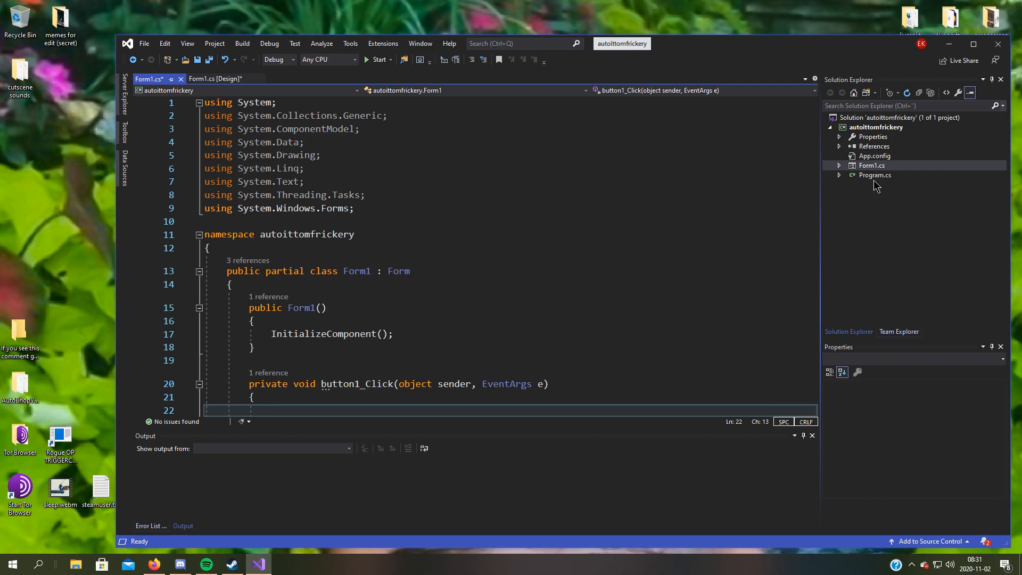
# - Add a project reference to AutoItX3.dll from C:\Program Files (x86)\AutoIt3\AutoItX
pyautogui.rightClick(872, 146)
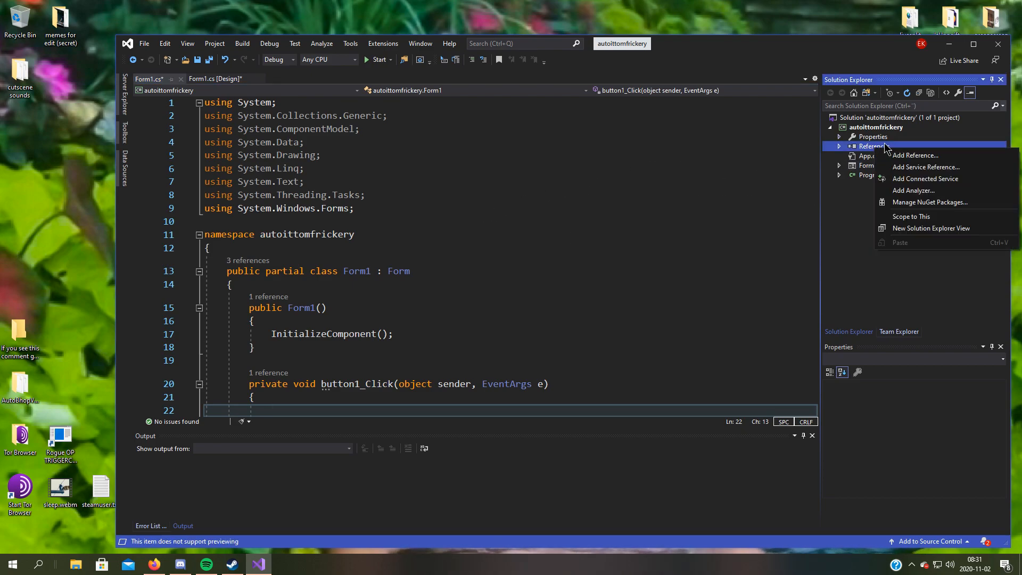
pyautogui.click(915, 155)
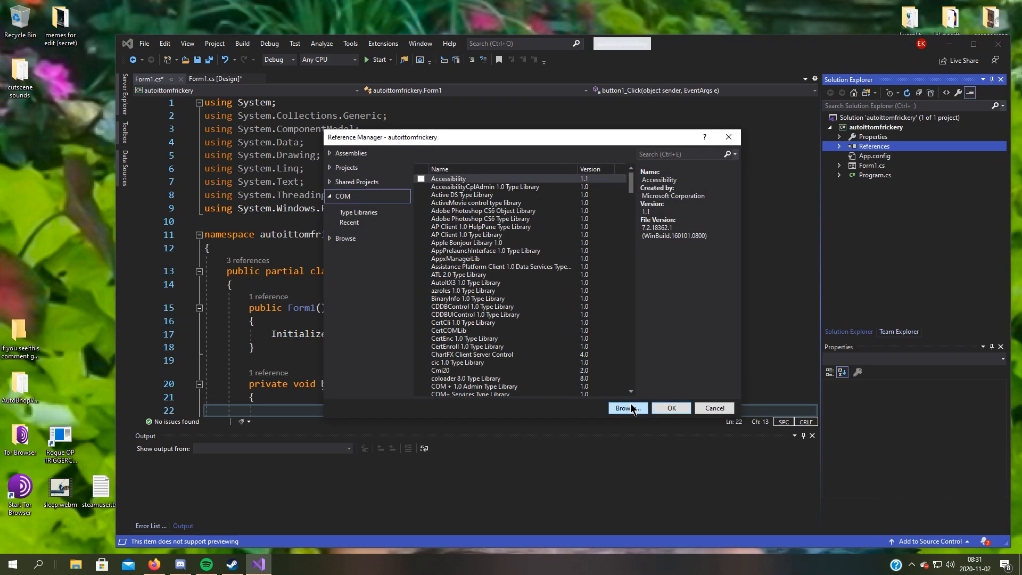
pyautogui.click(627, 408)
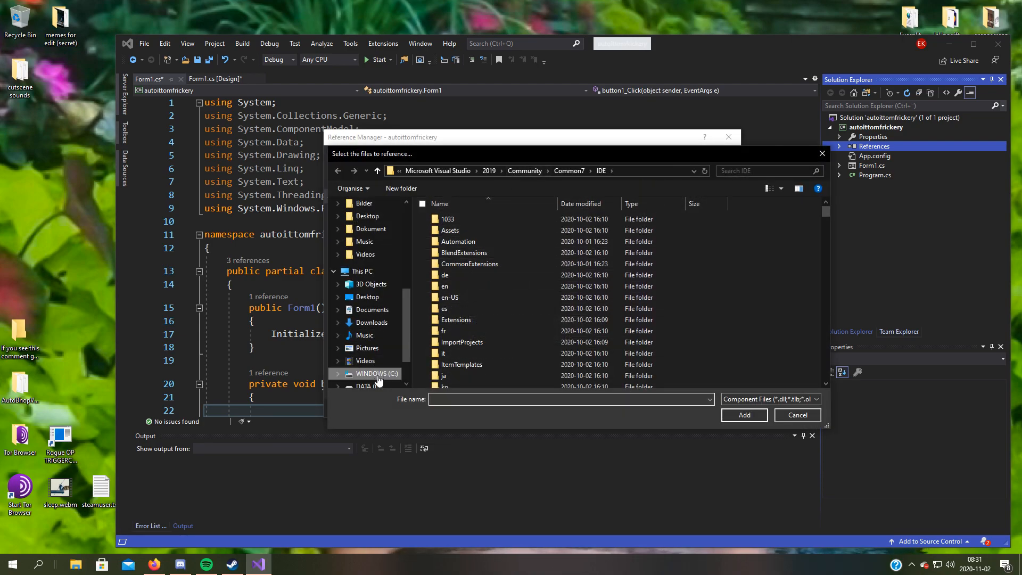
pyautogui.click(374, 374)
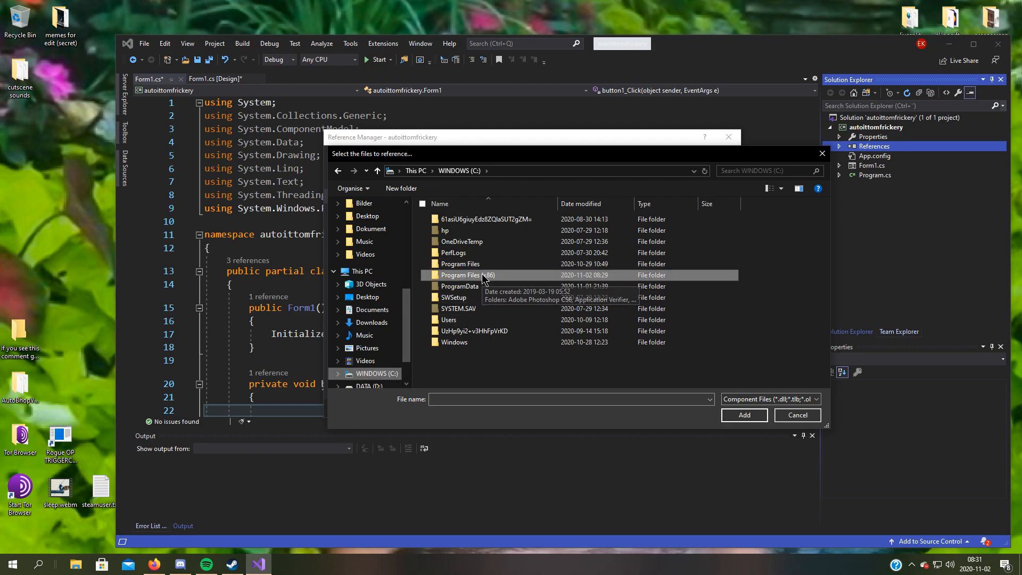
pyautogui.doubleClick(460, 275)
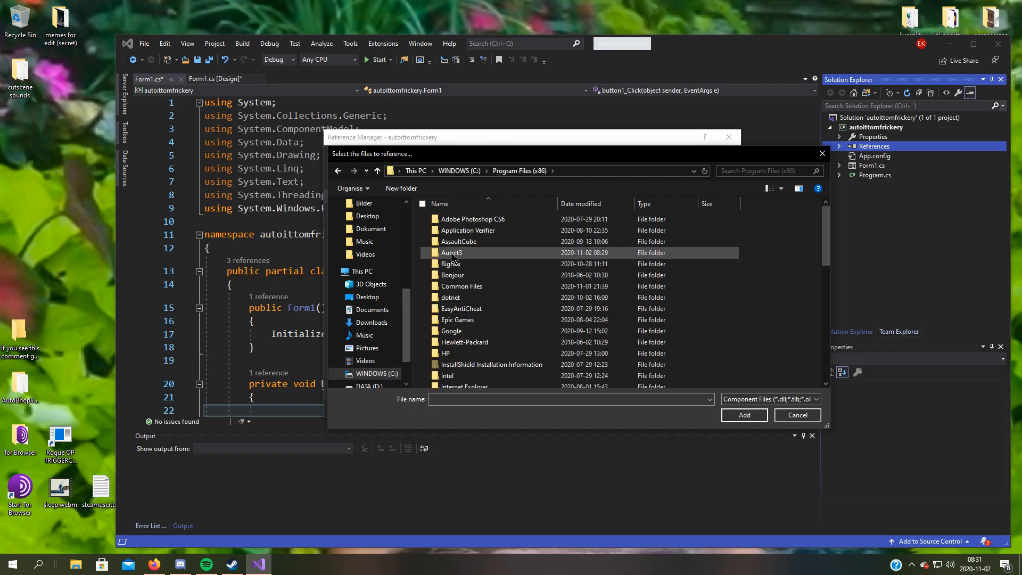
pyautogui.moveTo(451, 253)
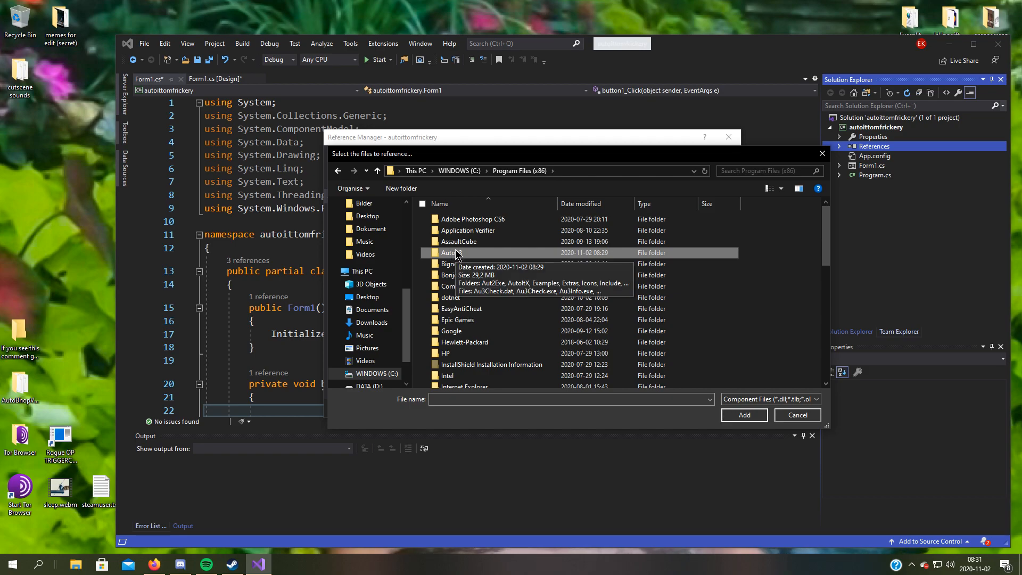
pyautogui.doubleClick(450, 253)
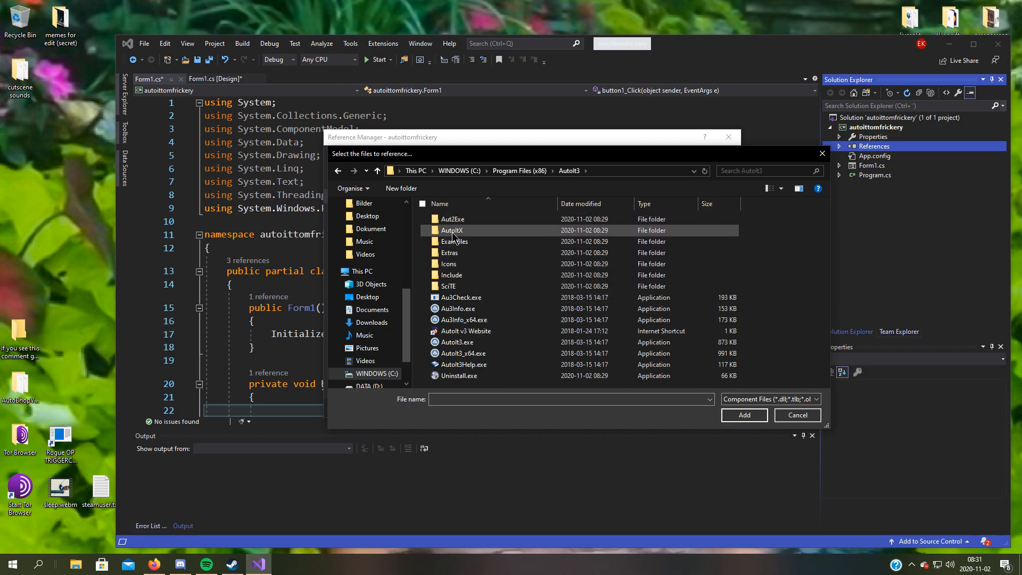
pyautogui.click(452, 230)
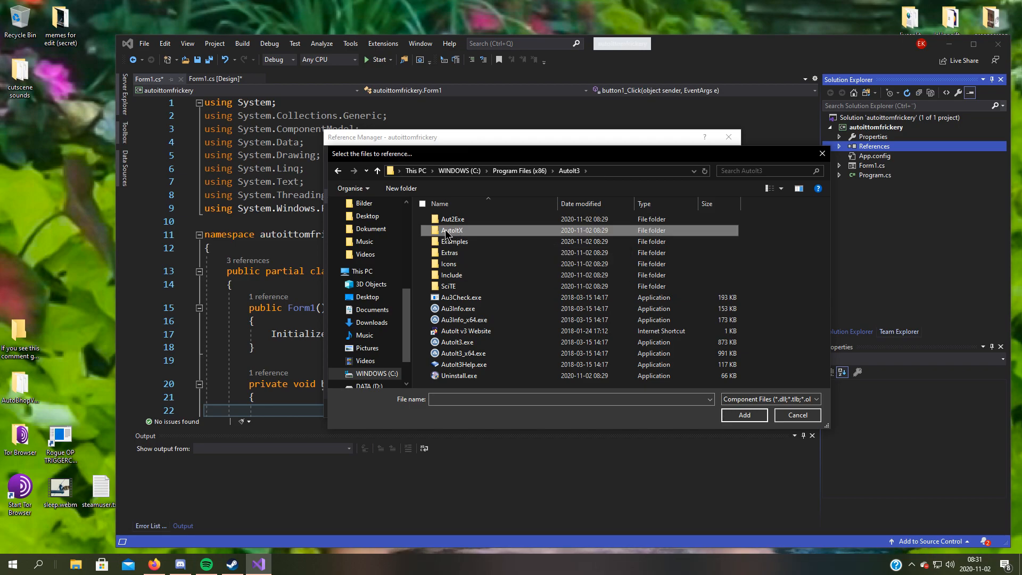
pyautogui.doubleClick(452, 230)
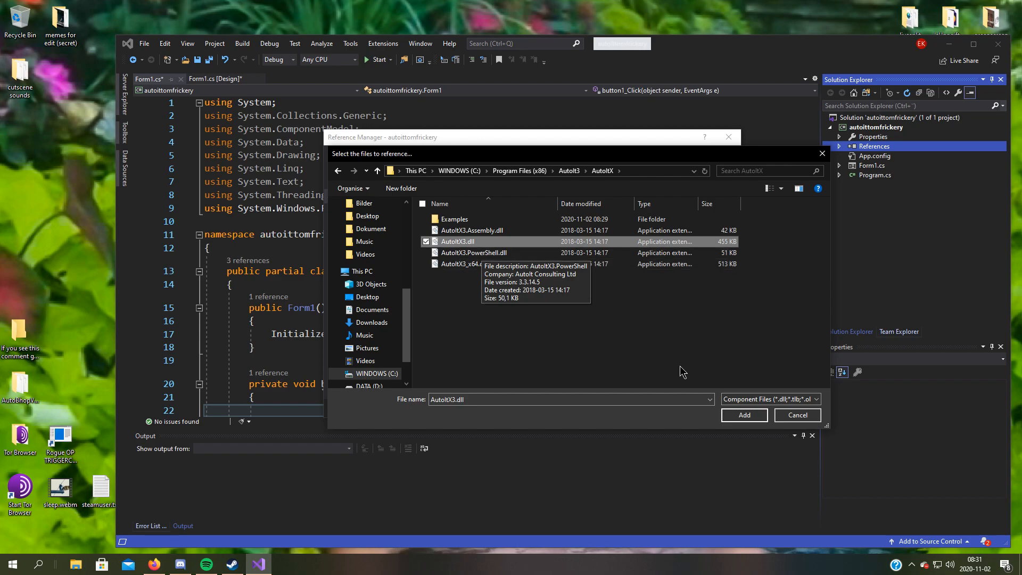
pyautogui.click(743, 415)
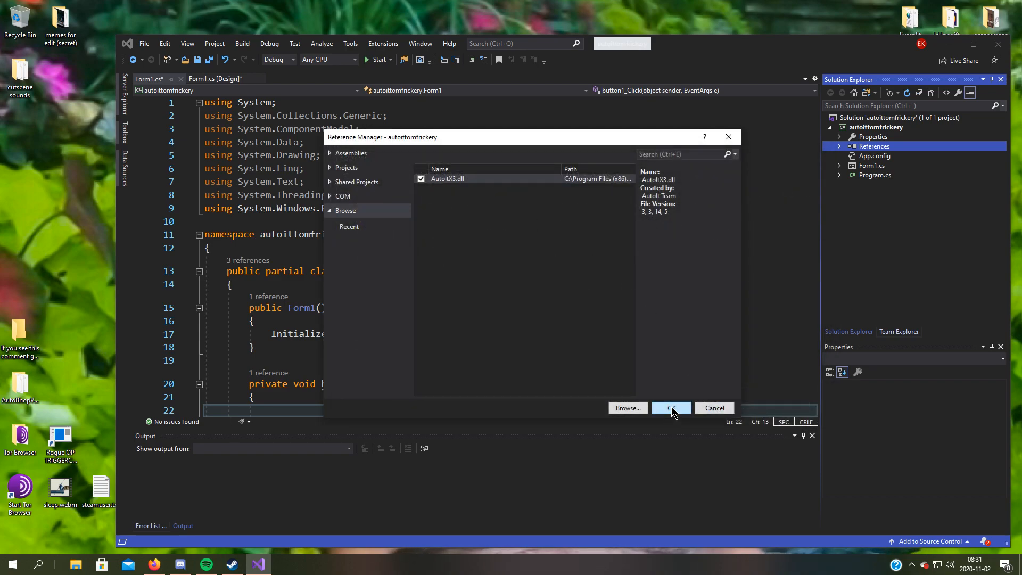
pyautogui.click(671, 408)
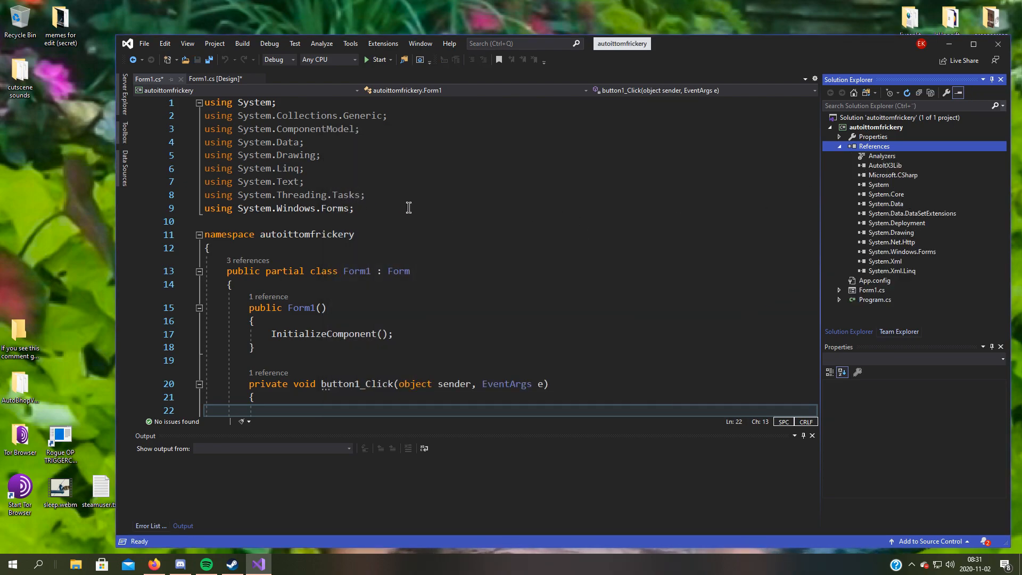
# - Add 'using AutoItX3Lib;' and declare 'AutoItX3 au3 = new AutoItX3();' in Form1
pyautogui.write('usi')
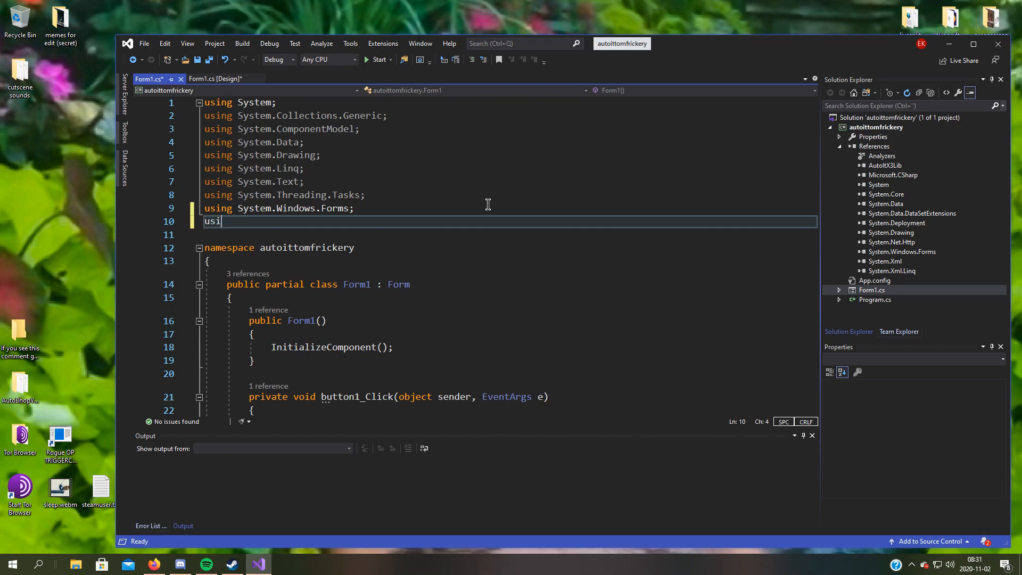
pyautogui.write('ng AutoItX3Lib')
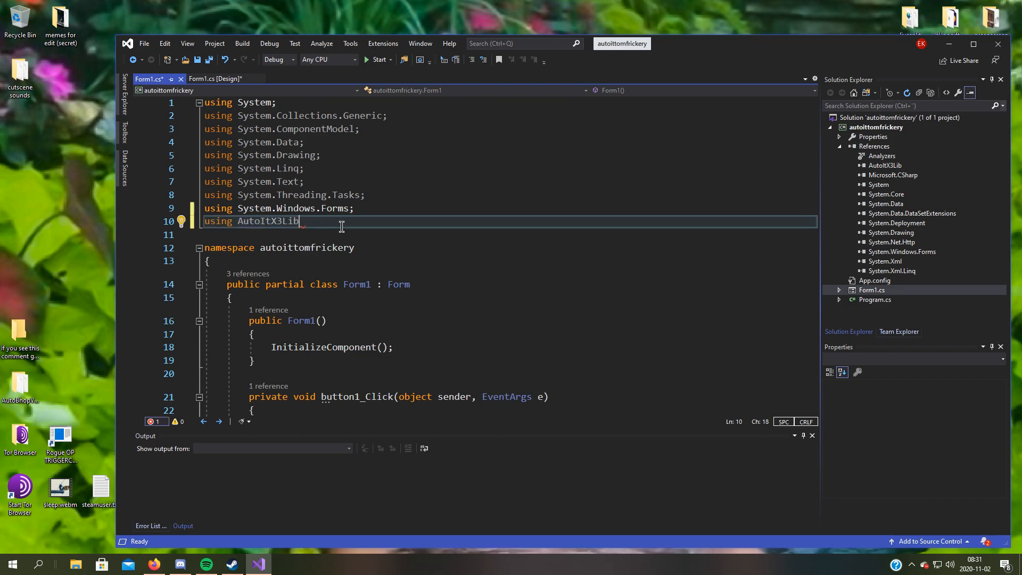
pyautogui.write(';')
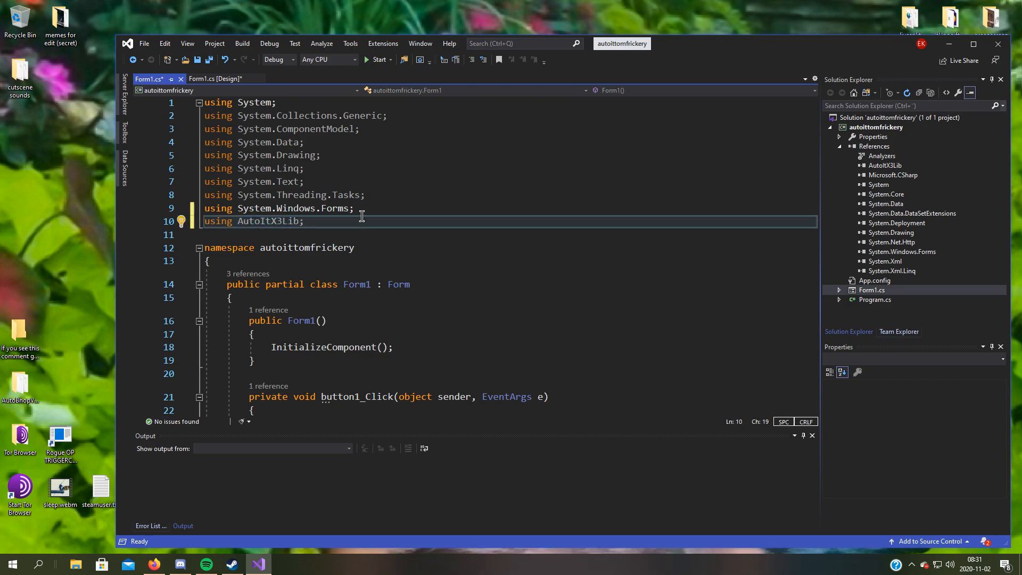
pyautogui.scroll(-3)
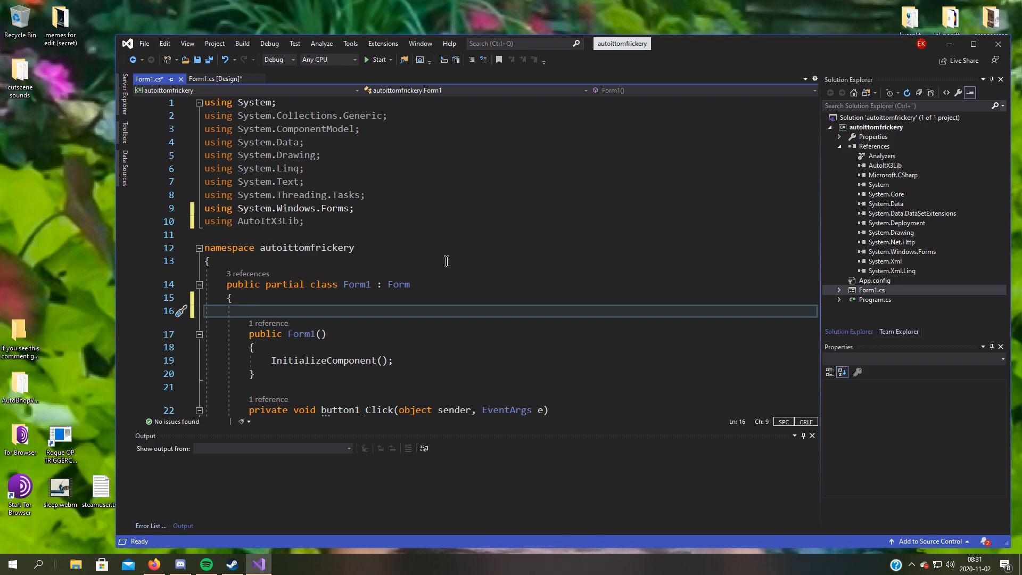
pyautogui.write('Autoit')
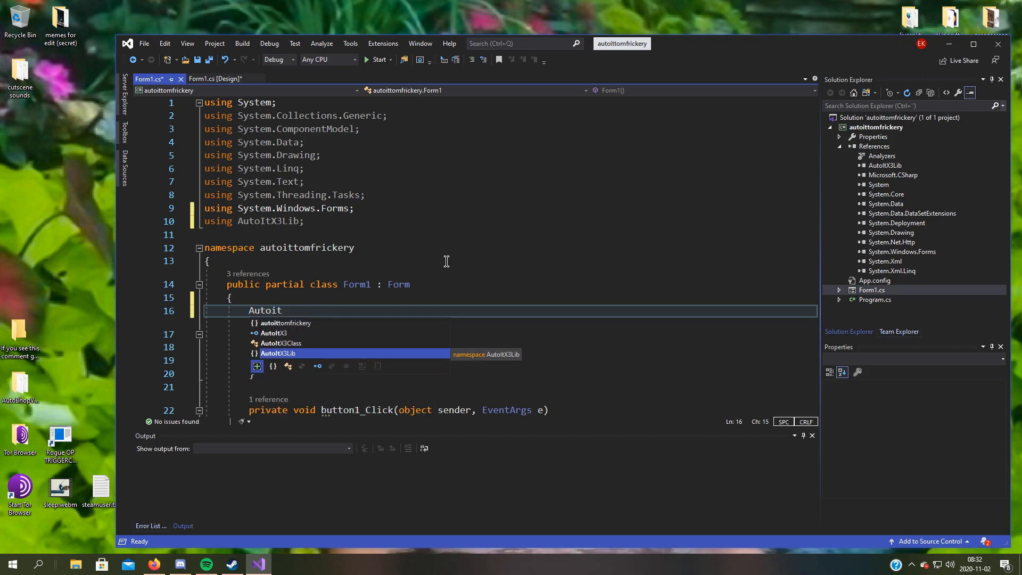
pyautogui.write('X3')
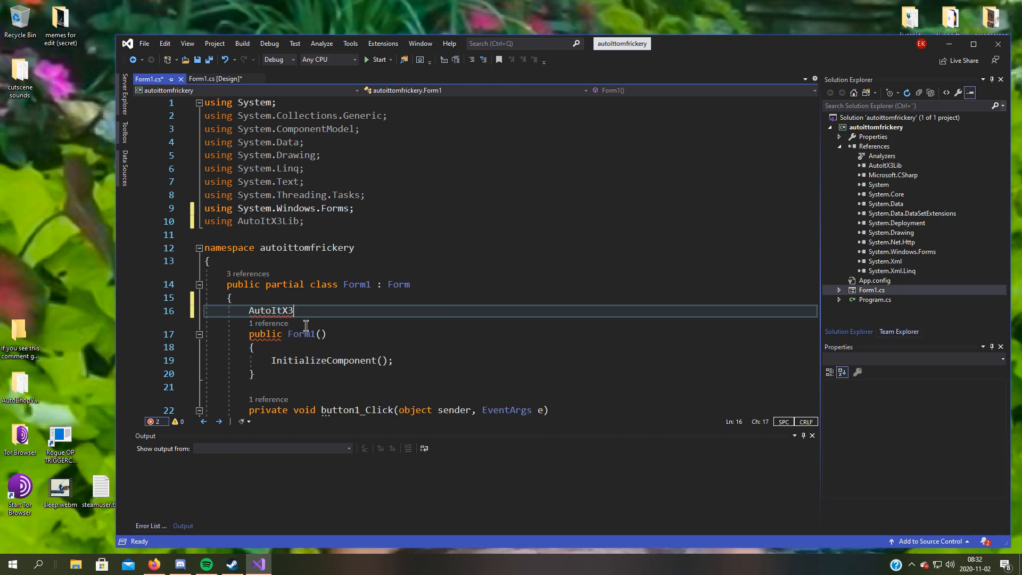
pyautogui.write('au3 = new AutoItX3();')
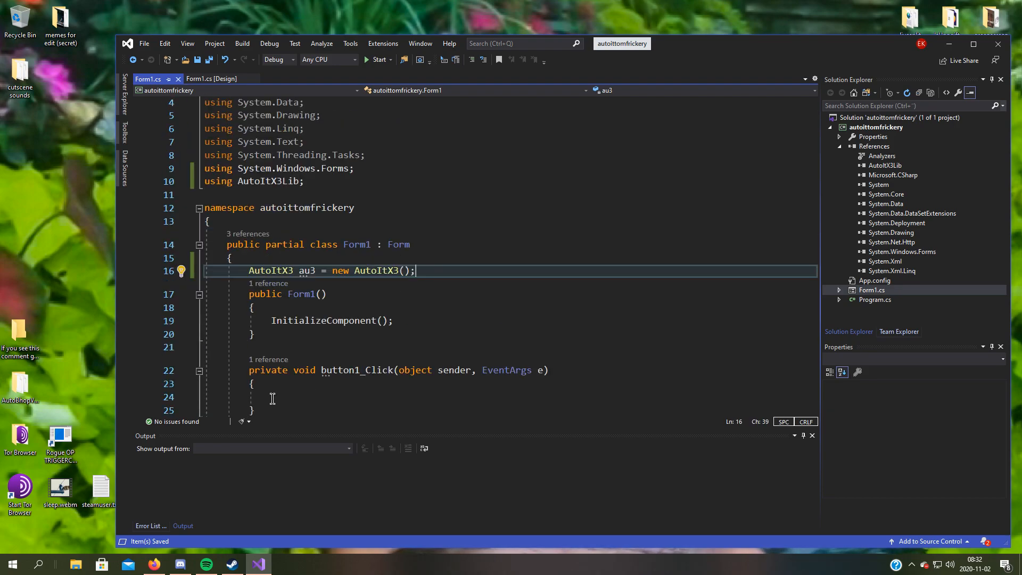
# - Write au3.MouseMove(0, 0, 10); inside the button1_Click handler using IntelliSense
pyautogui.click(293, 396)
pyautogui.write('au3')
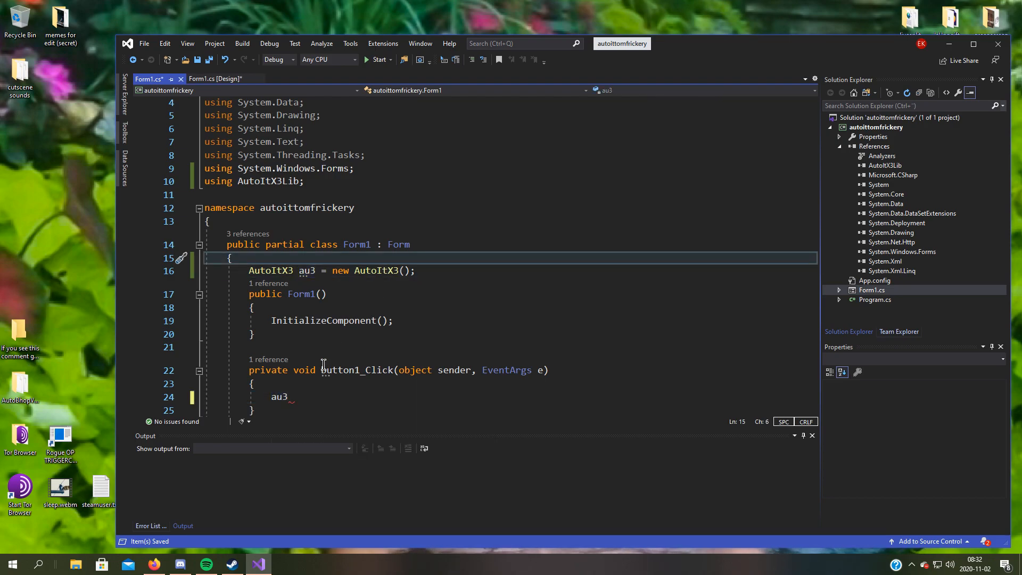
pyautogui.write('.')
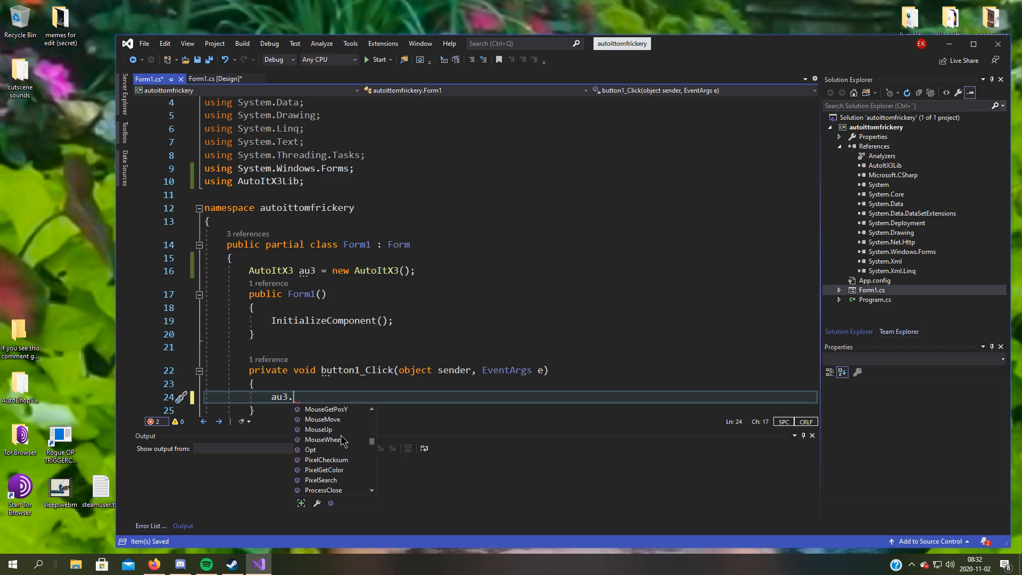
pyautogui.scroll(-3)
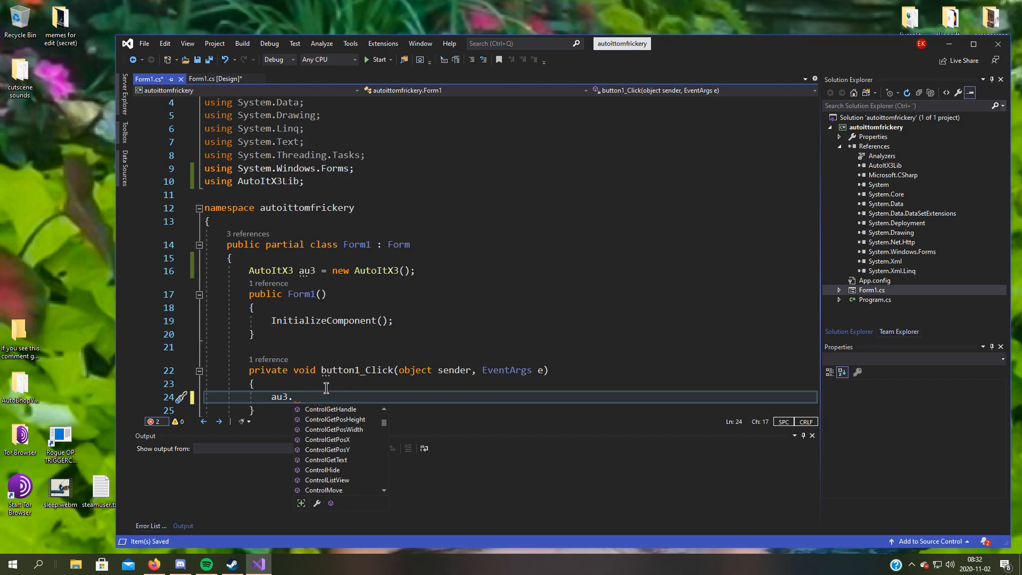
pyautogui.write('MouseMove(')
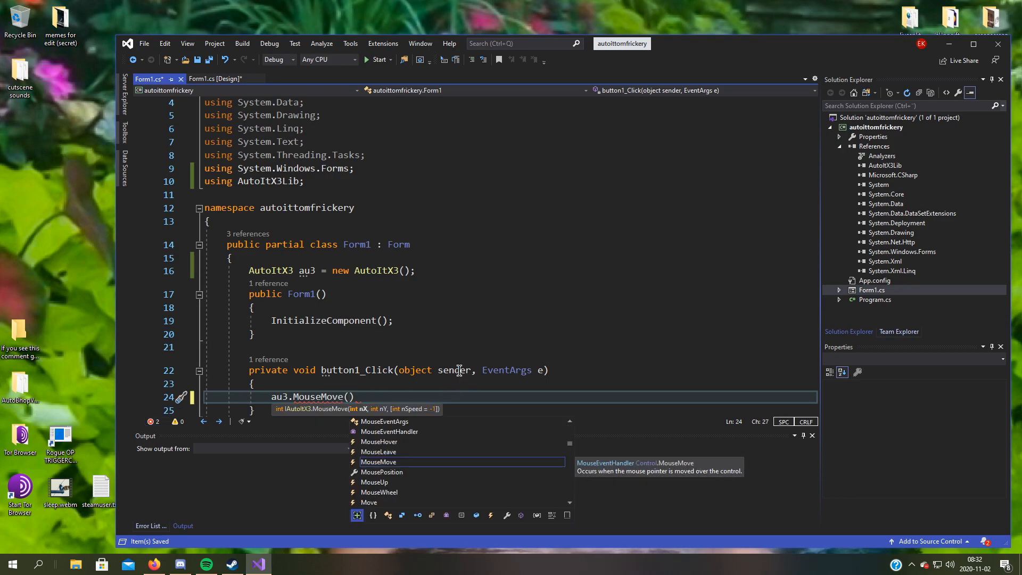
pyautogui.moveTo(540, 352)
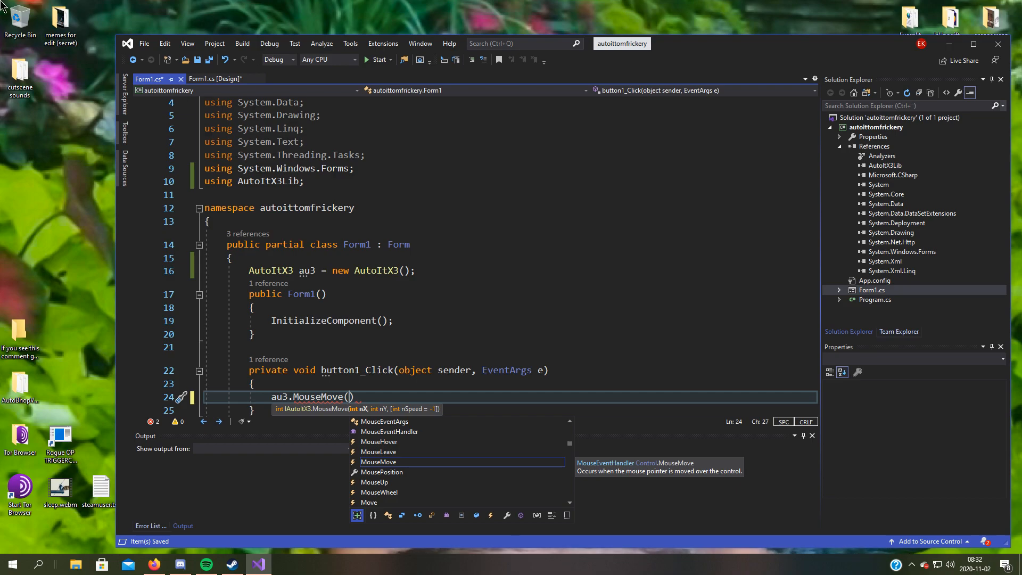
pyautogui.moveTo(409, 370)
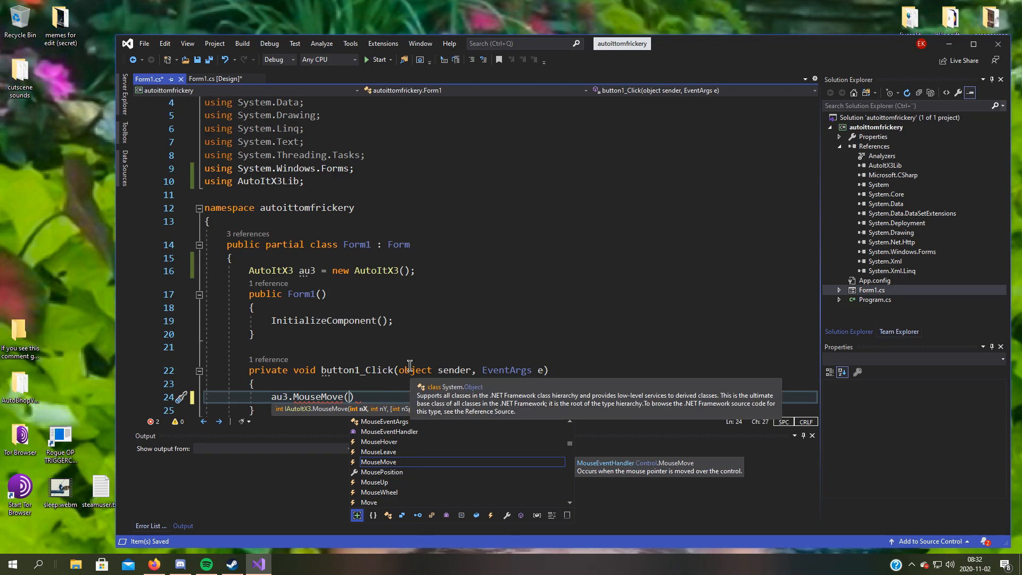
pyautogui.write('0,0,')
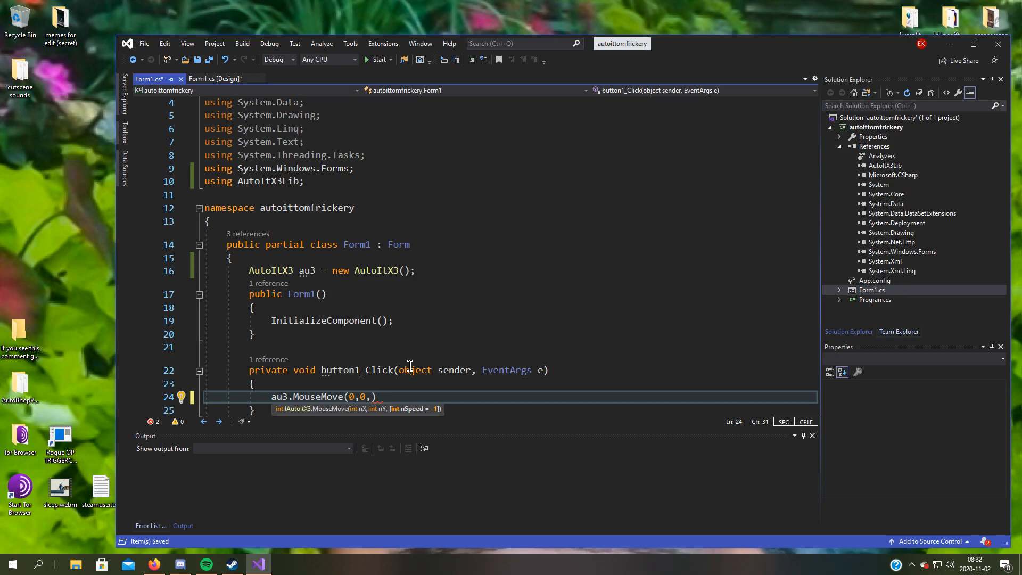
pyautogui.write('10')
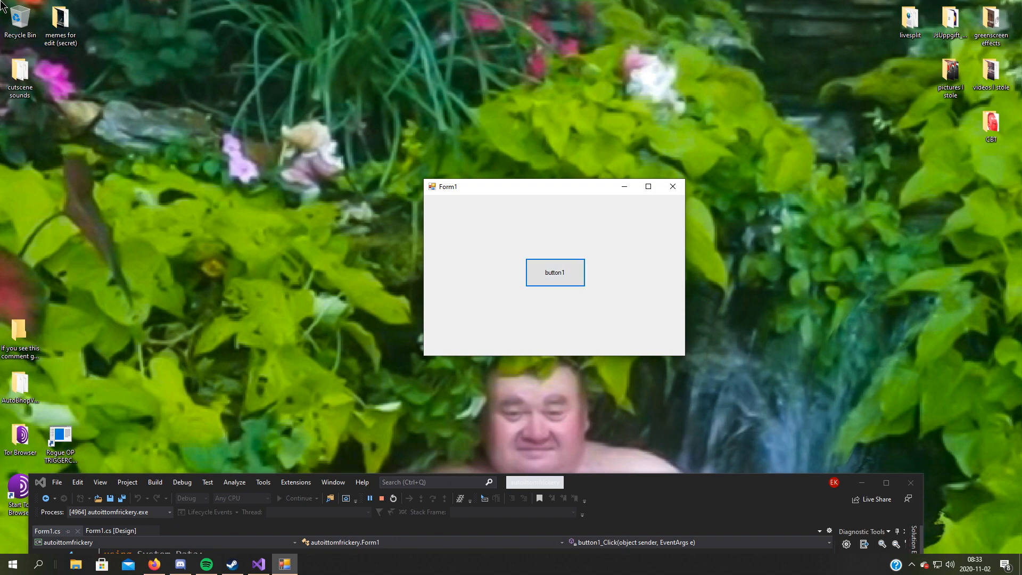
pyautogui.moveTo(460, 223)
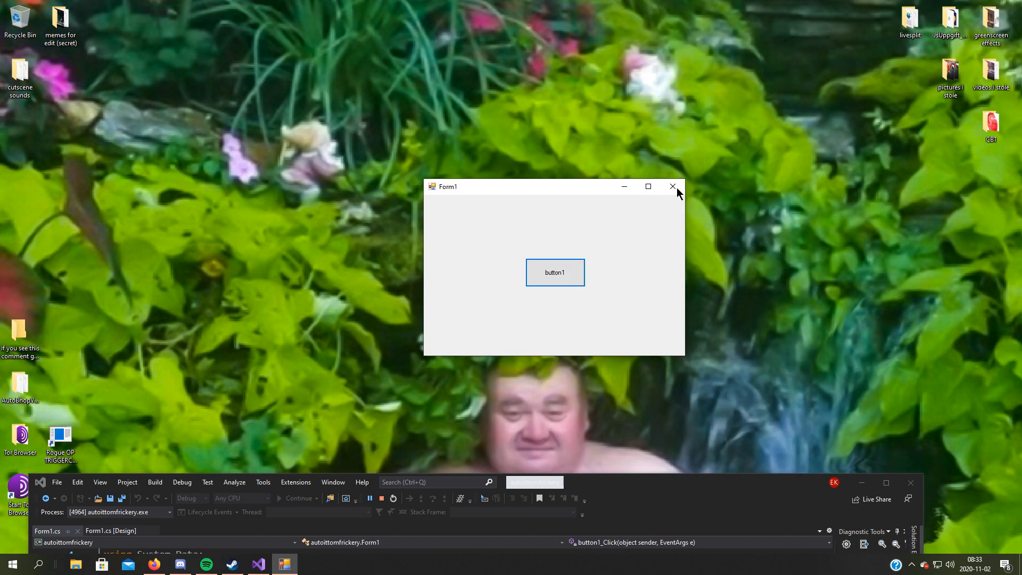
# - Close the running Form1 window to end the test run
pyautogui.click(673, 187)
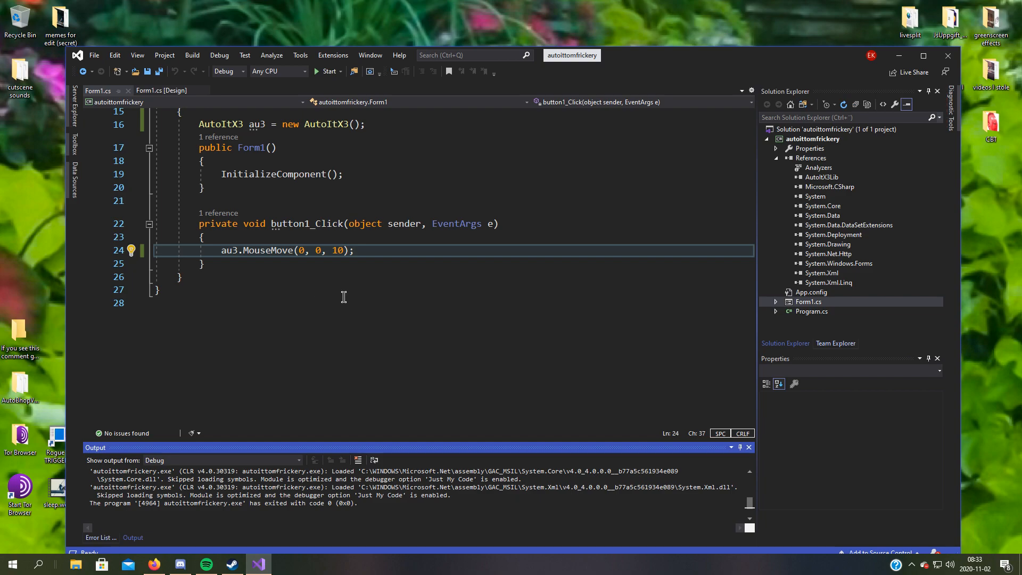
# - Change the MouseMove speed argument to 1, rerun the app, and close Form1 after testing
pyautogui.write('-.')
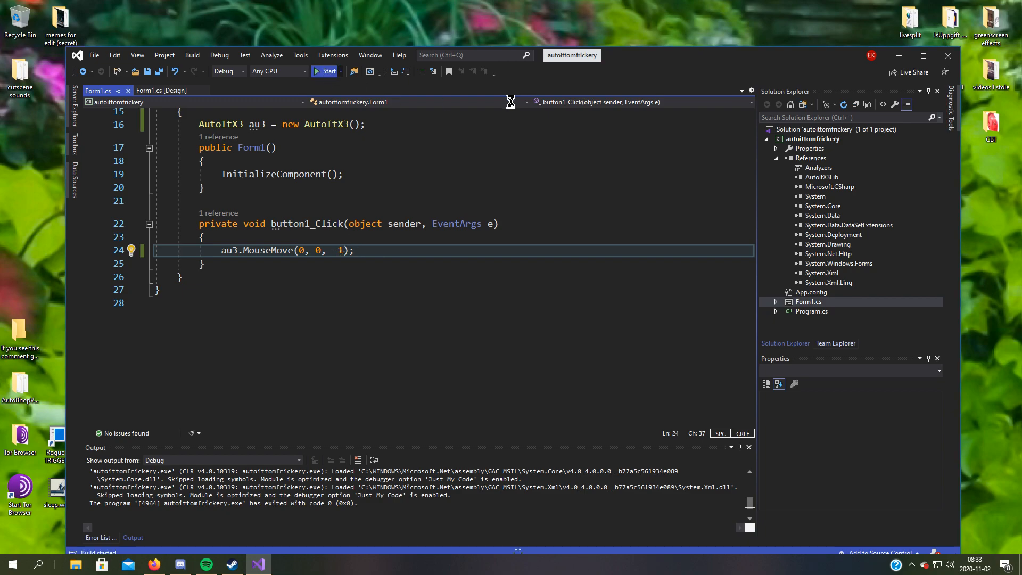
pyautogui.click(326, 70)
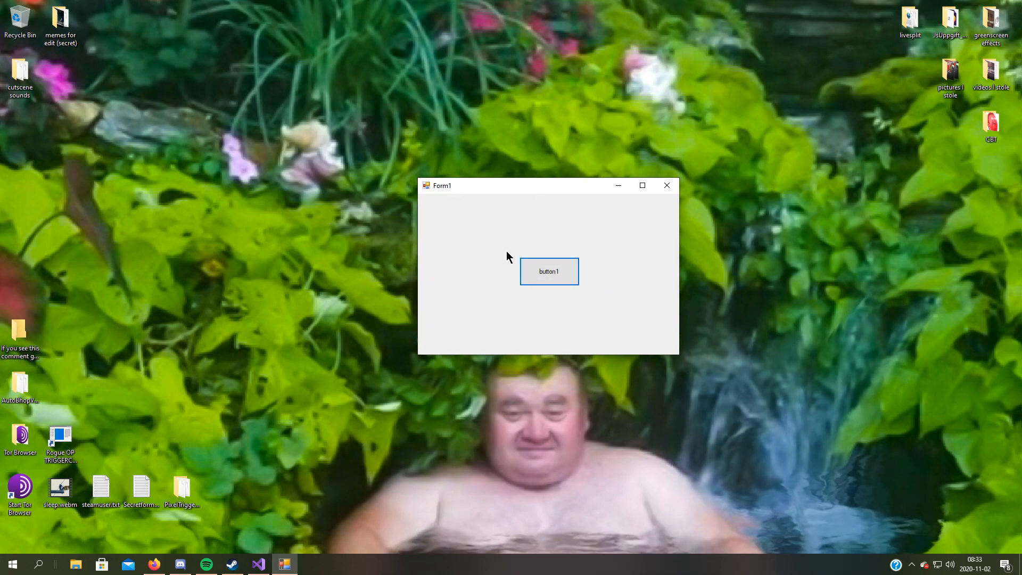
pyautogui.moveTo(617, 186)
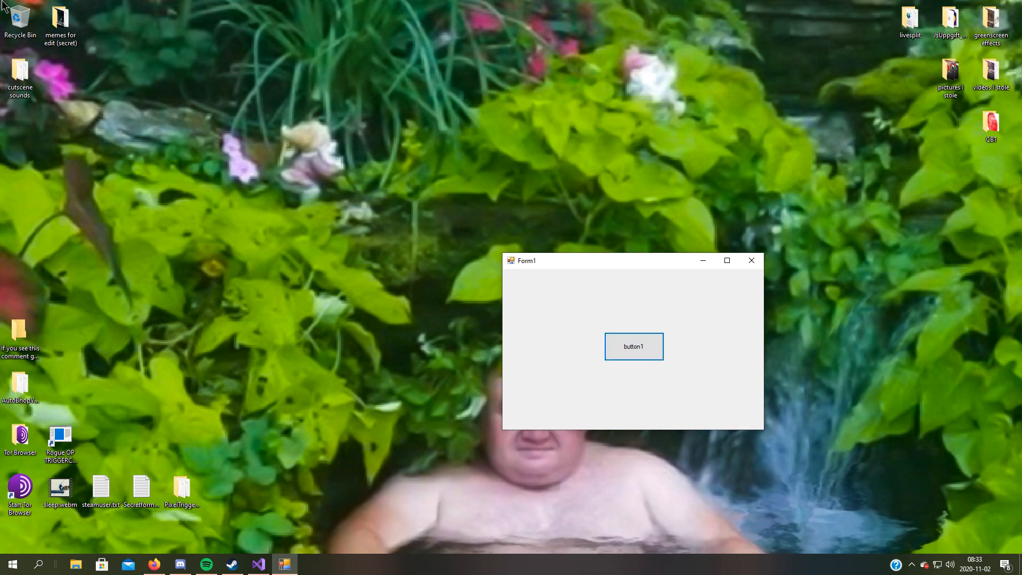
pyautogui.moveTo(223, 91)
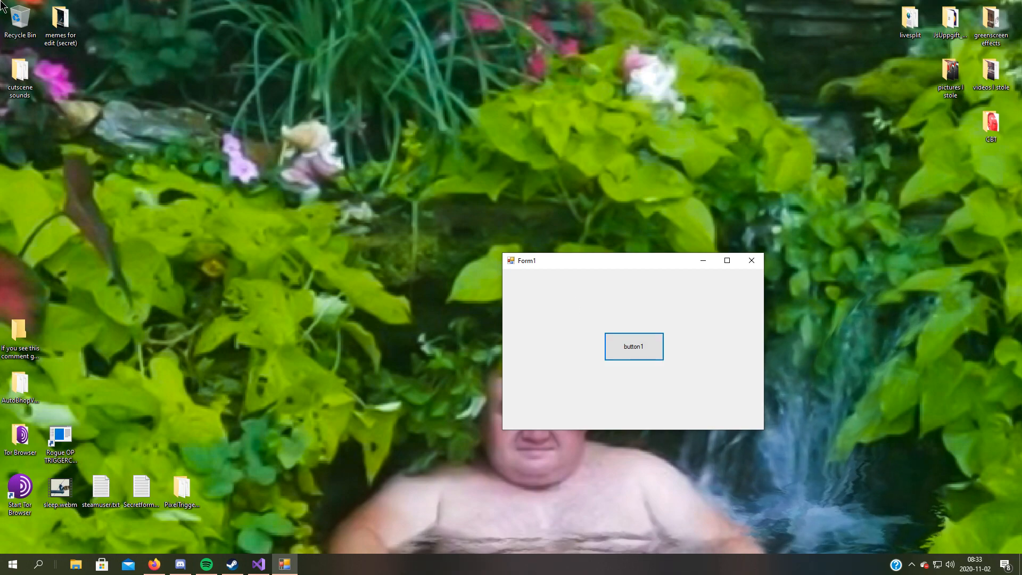
pyautogui.click(258, 564)
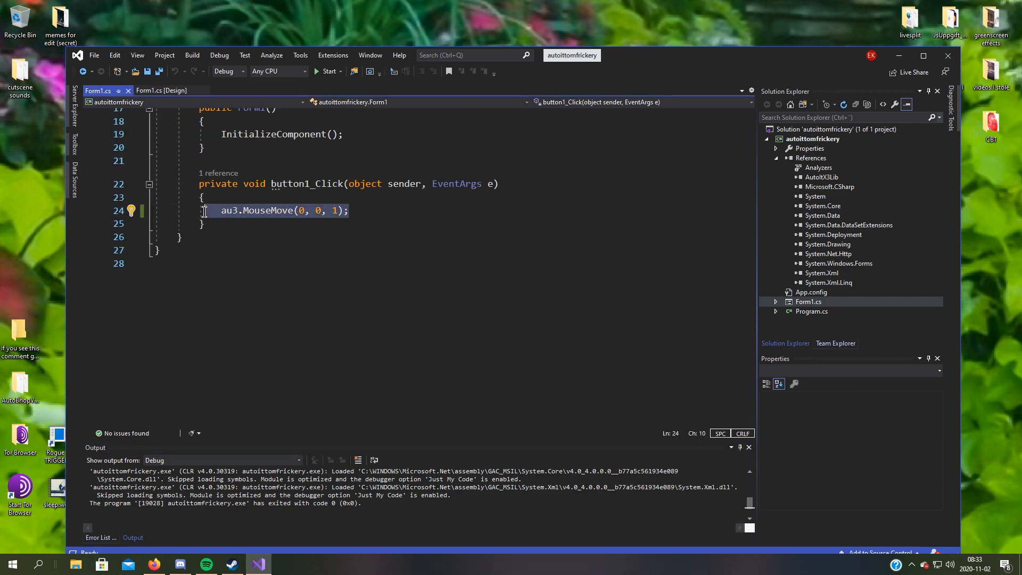
# - Replace the MouseMove call with au3.PixelSearch from IntelliSense
pyautogui.doubleClick(229, 211)
pyautogui.write('au3')
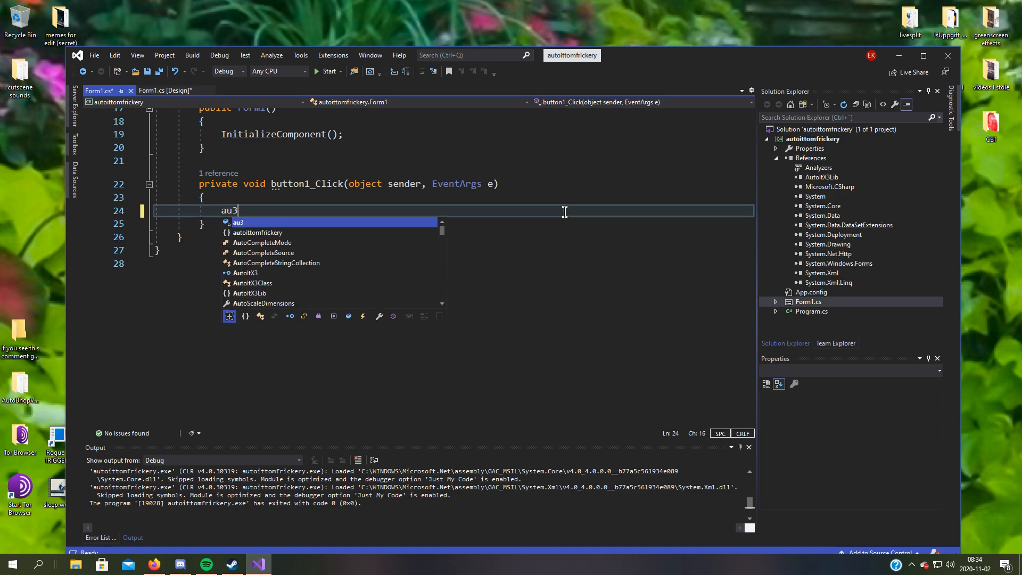
pyautogui.write('.')
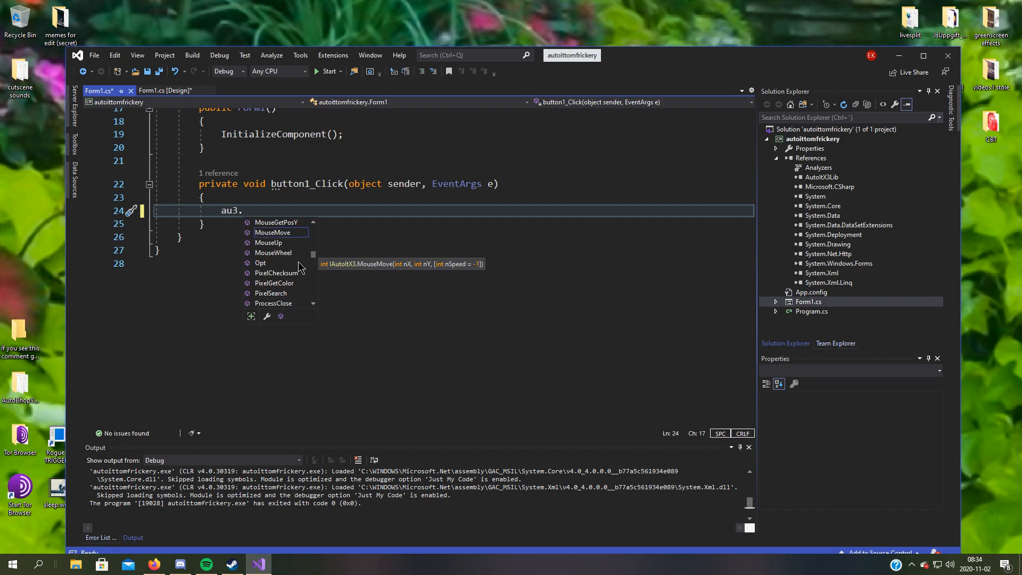
pyautogui.moveTo(281, 279)
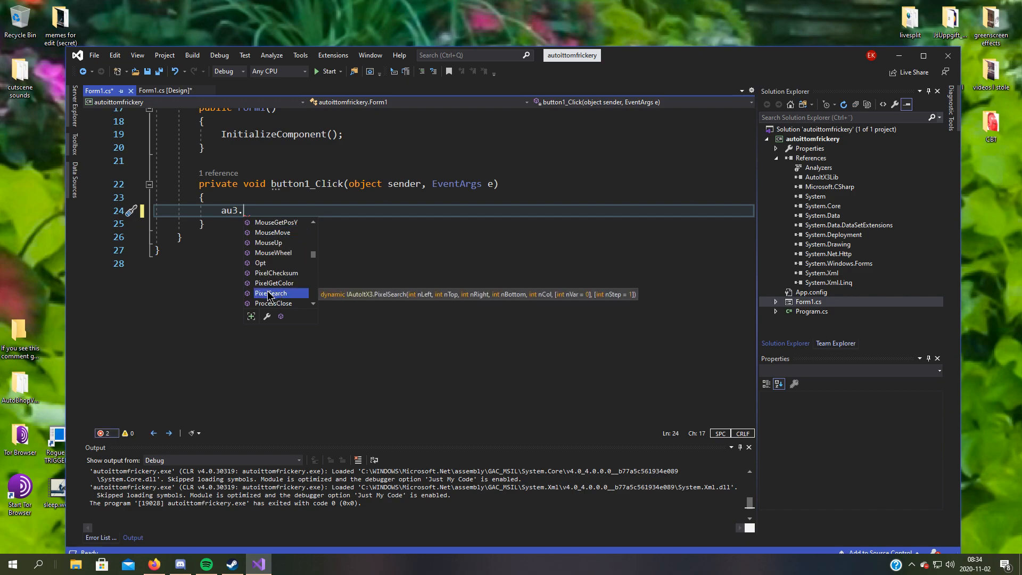
pyautogui.doubleClick(273, 293)
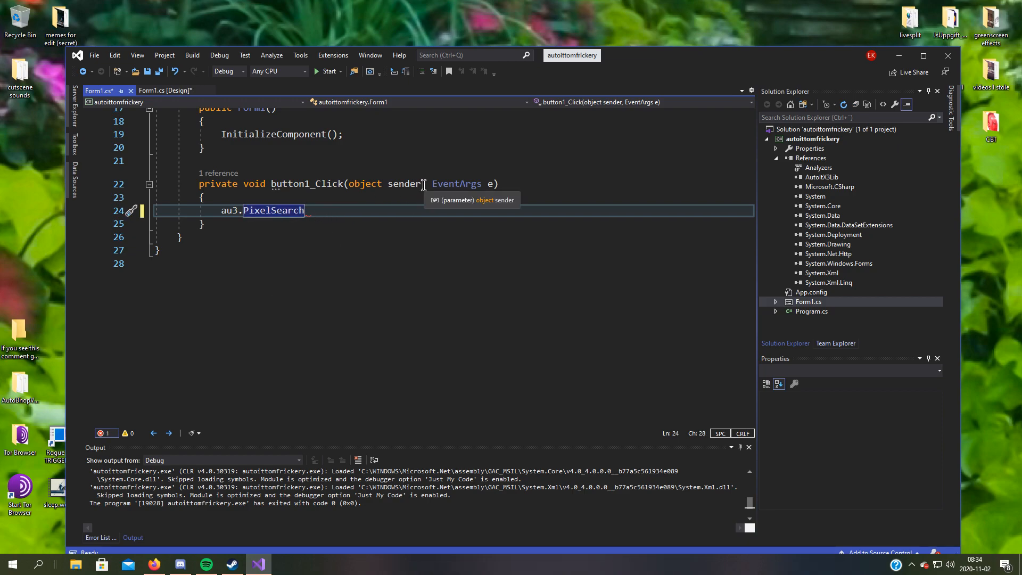
pyautogui.write('(')
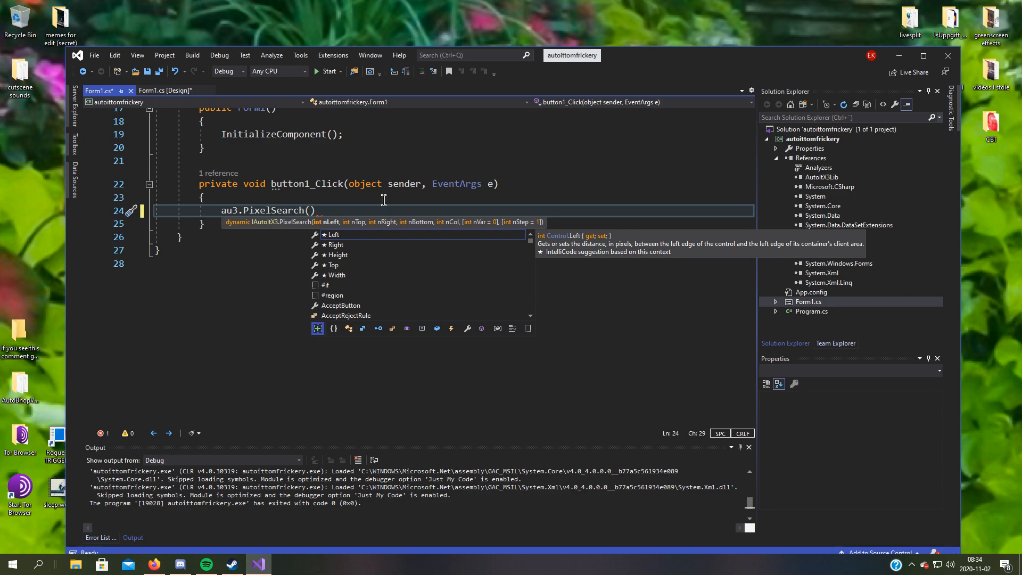
# - Enter the search area 0, 0, 1080, 1920 and check pixel details in AutoIt Window Info
pyautogui.write('0,0,')
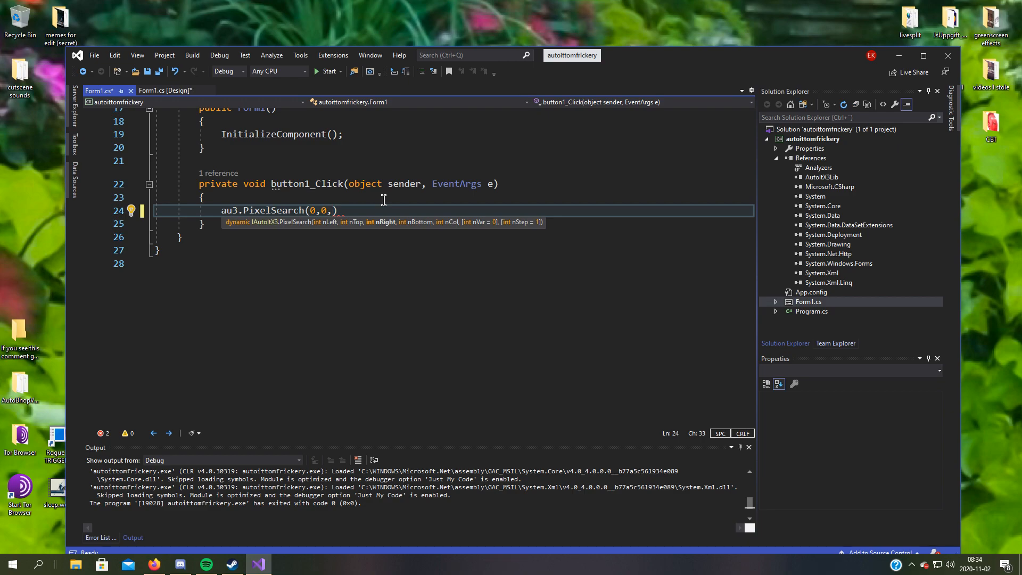
pyautogui.write('1080')
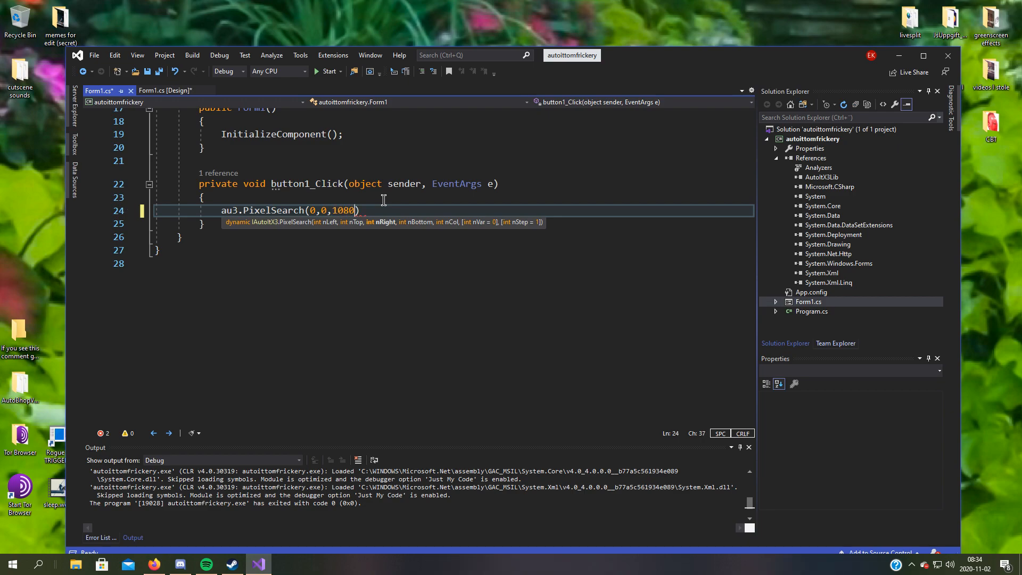
pyautogui.write(',')
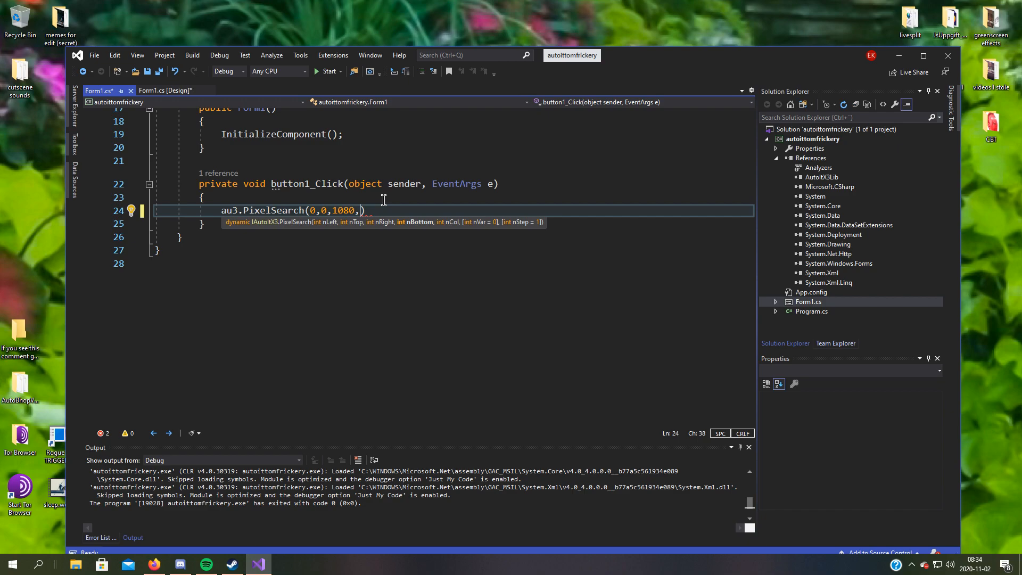
pyautogui.write('1920')
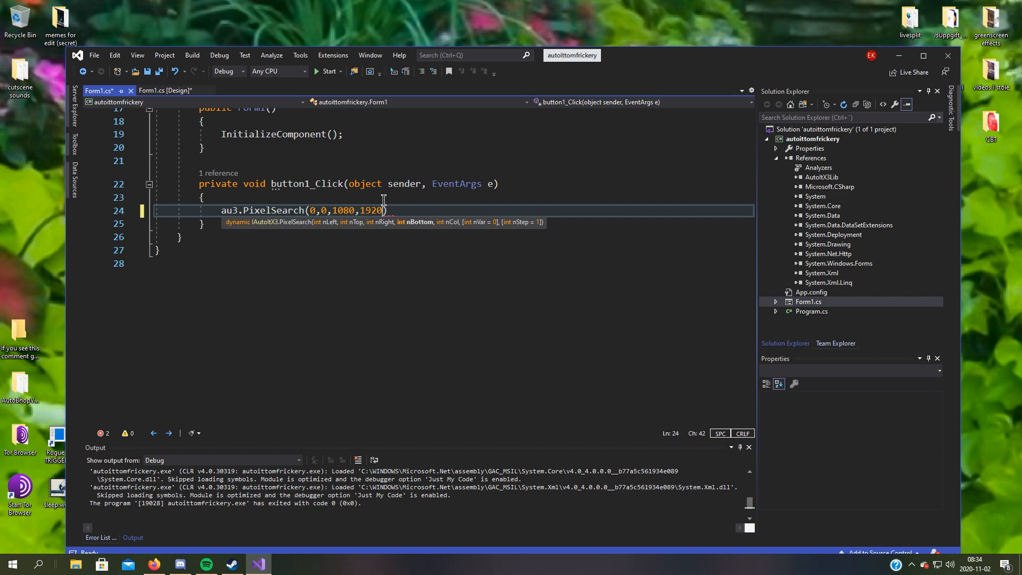
pyautogui.write(',')
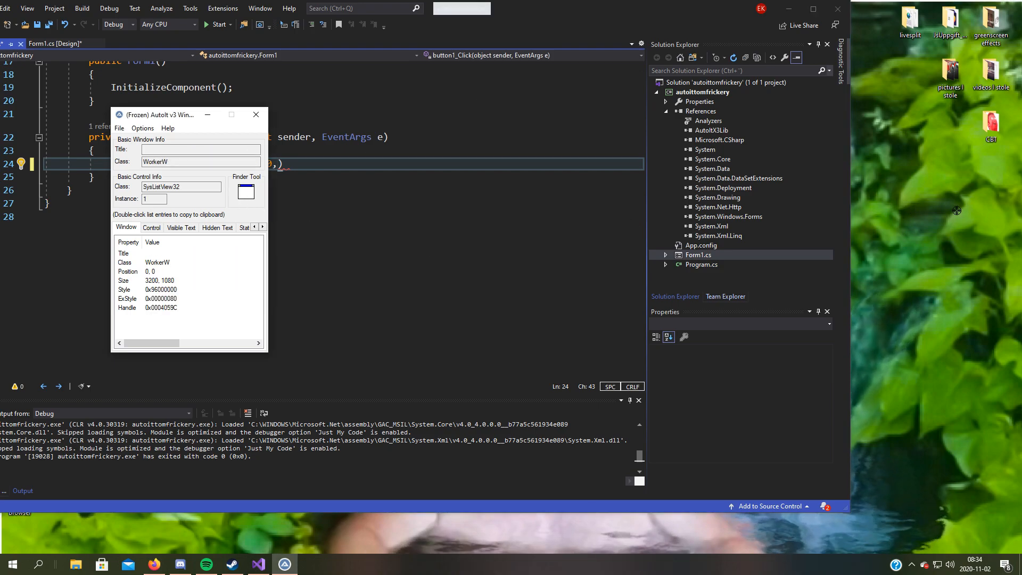
pyautogui.moveTo(928, 177)
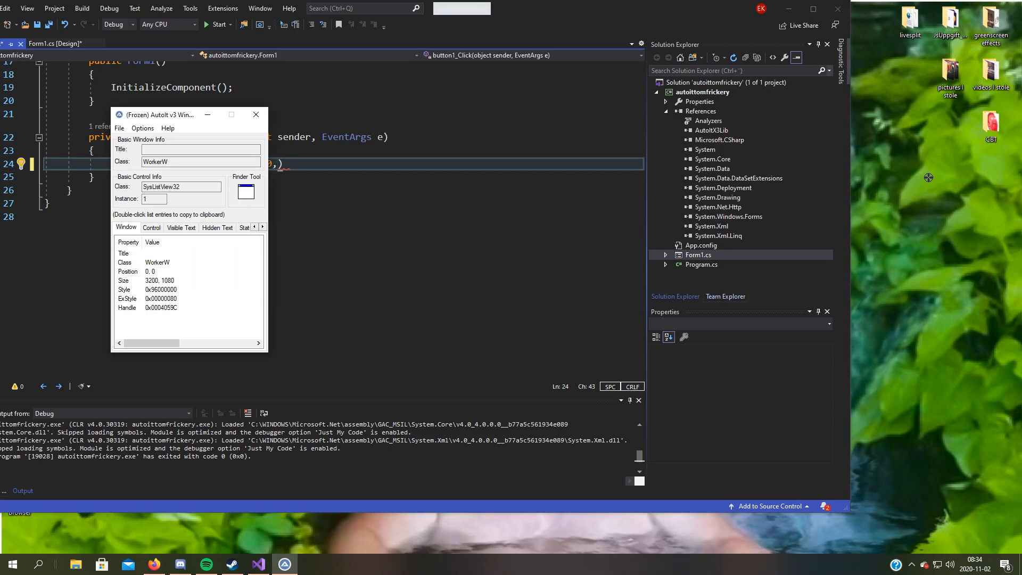
pyautogui.click(262, 226)
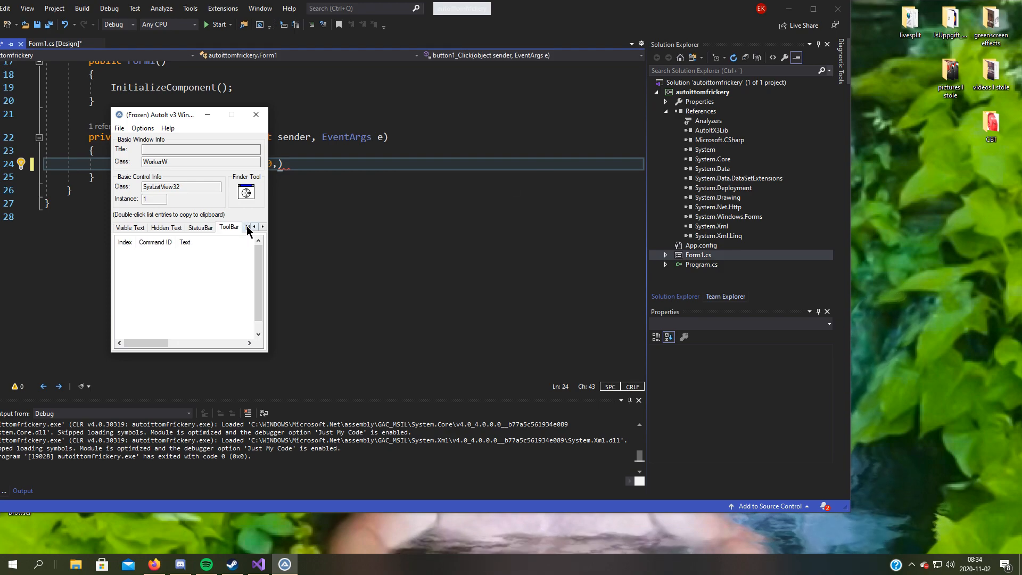
pyautogui.click(262, 226)
pyautogui.write(' 0x70BE08,')
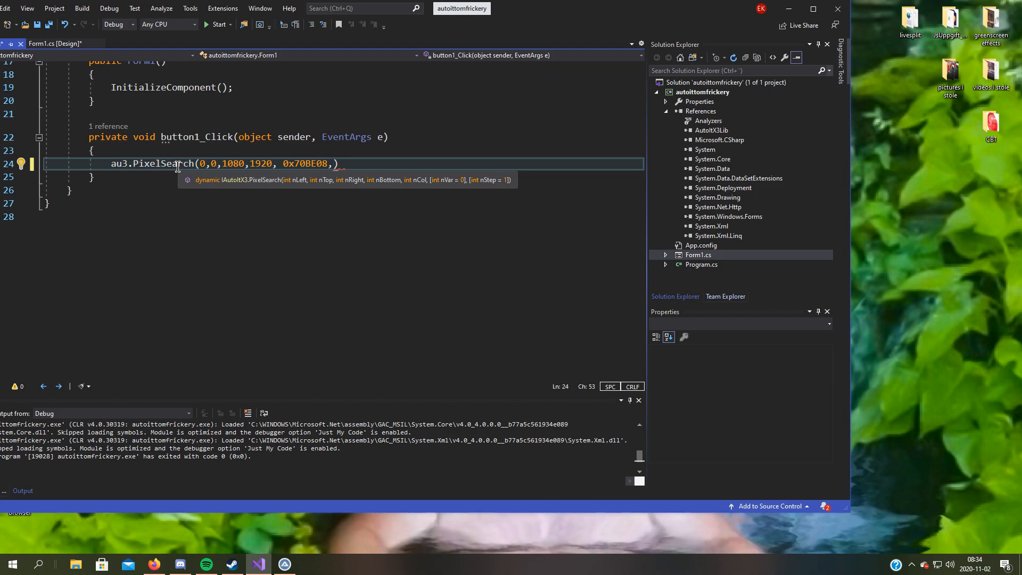
# - Remove the extra trailing argument and comma to finish the PixelSearch statement
pyautogui.write('0,')
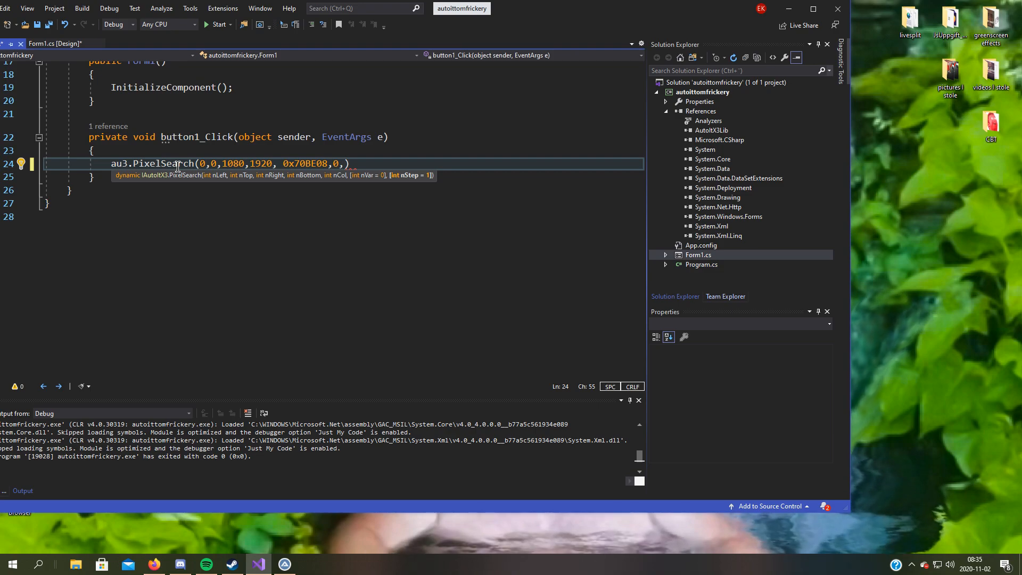
pyautogui.press('Backspace')
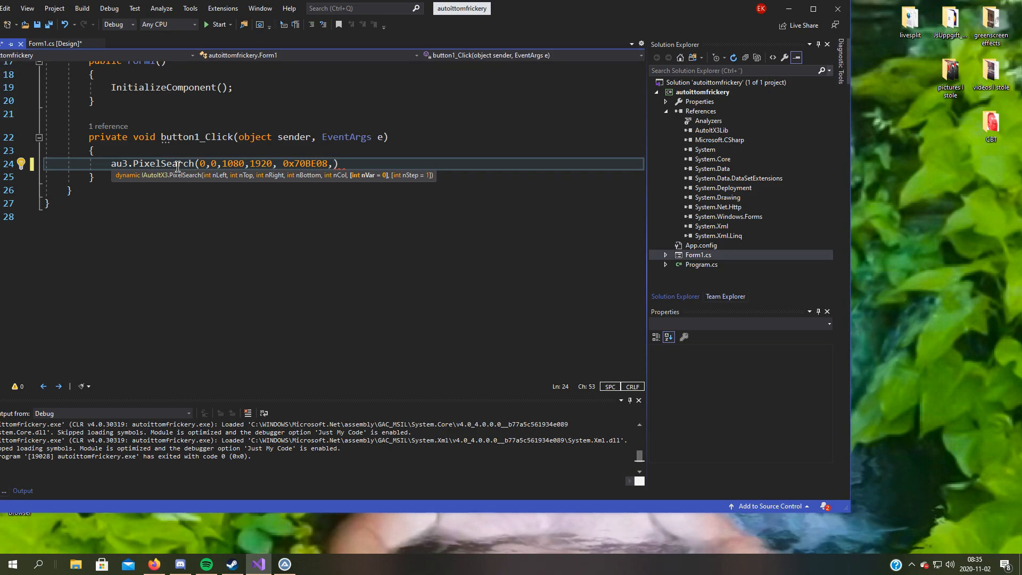
pyautogui.press('Backspace')
pyautogui.write(';')
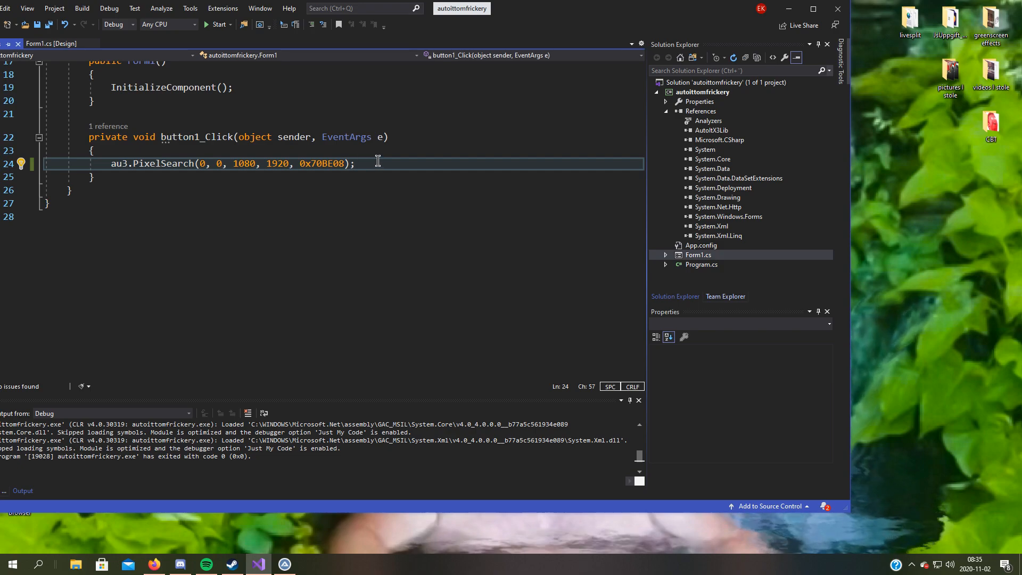
pyautogui.moveTo(117, 160)
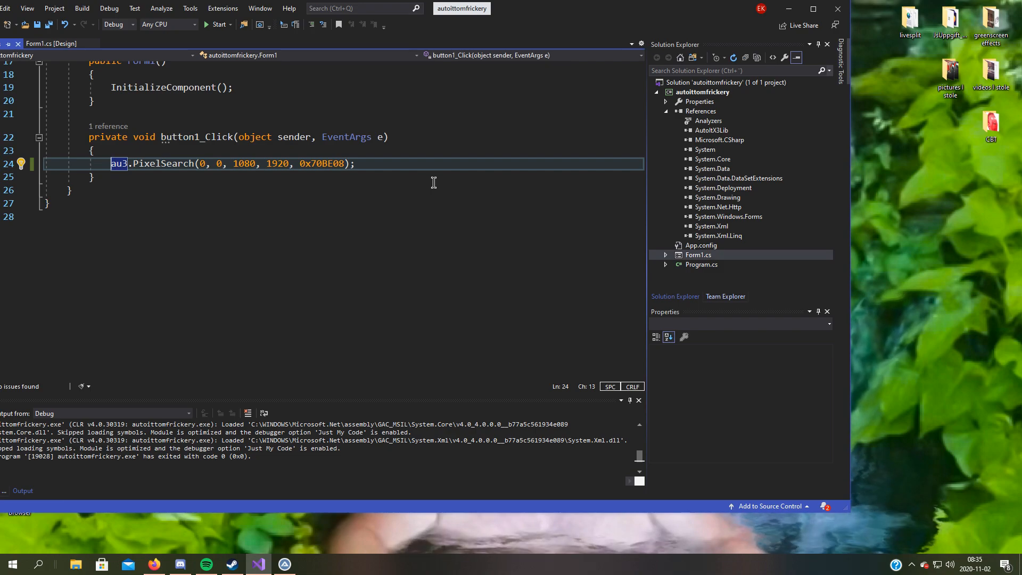
pyautogui.write('va')
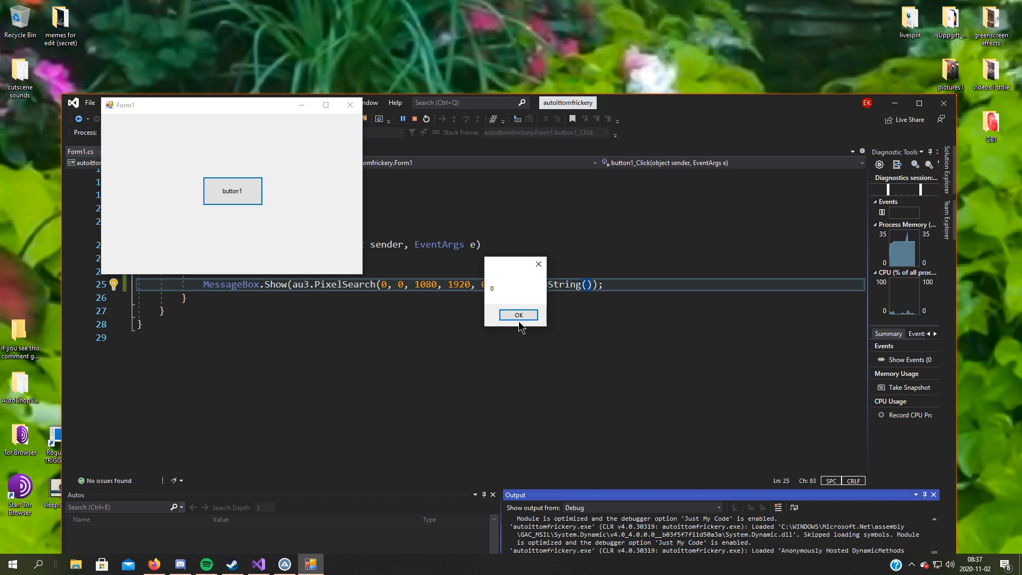
# - Dismiss the message box showing the PixelSearch result 0
pyautogui.click(517, 314)
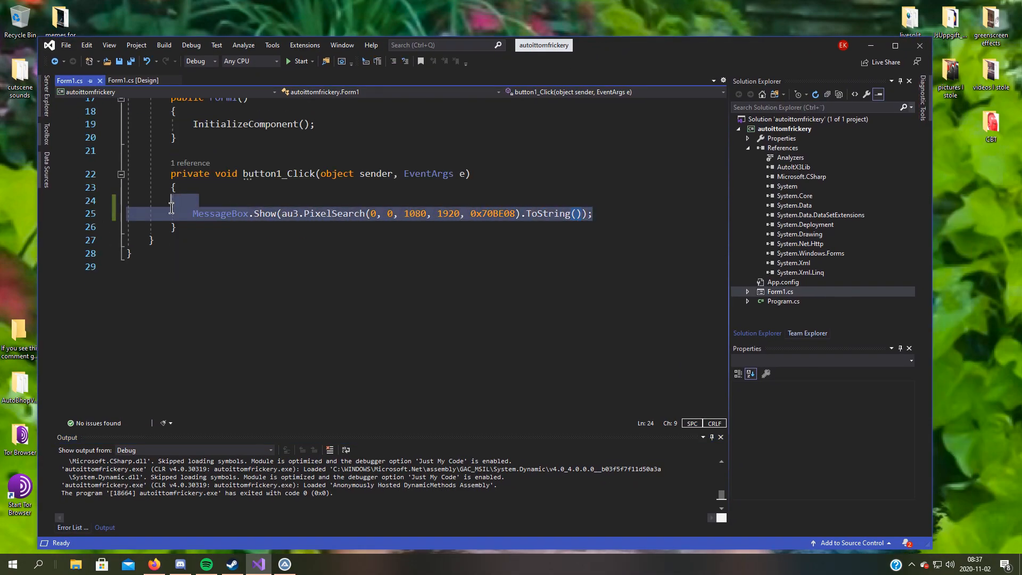
# - Replace the PixelSearch line with MessageBox.Show(au3.PixelGetColor( and restore the editor window
pyautogui.write('au3')
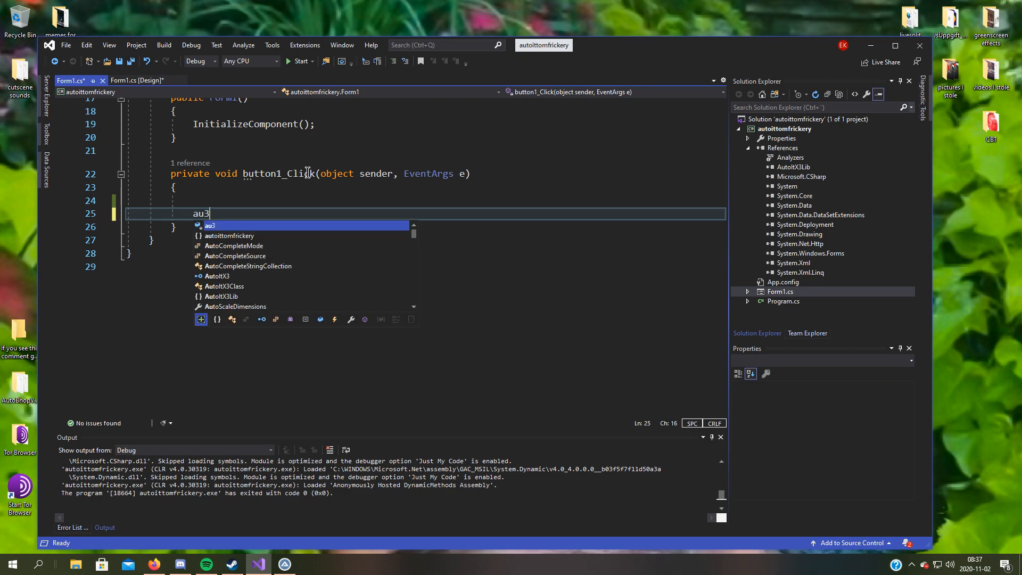
pyautogui.write('.PixelGetColor')
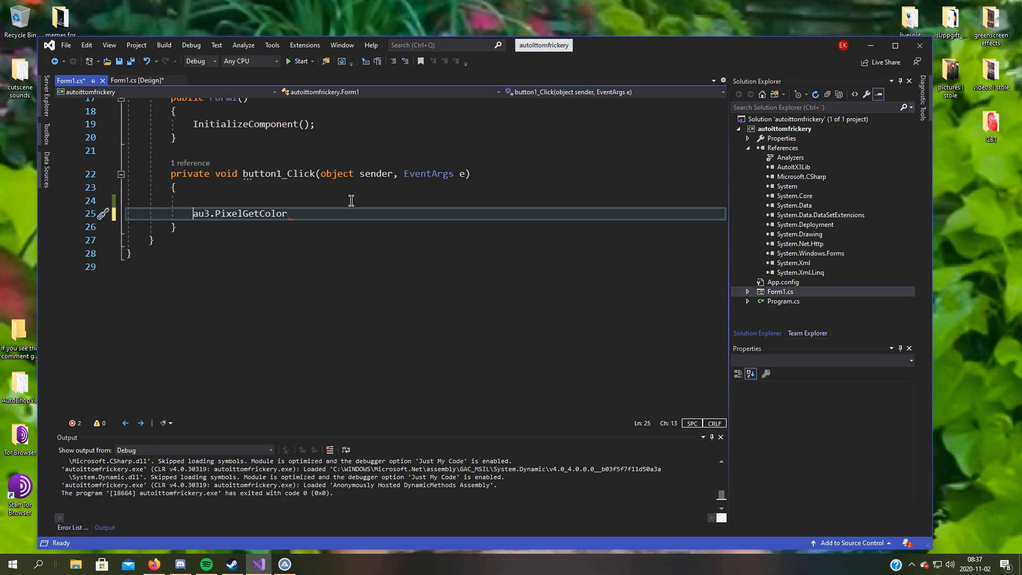
pyautogui.write('Messageo')
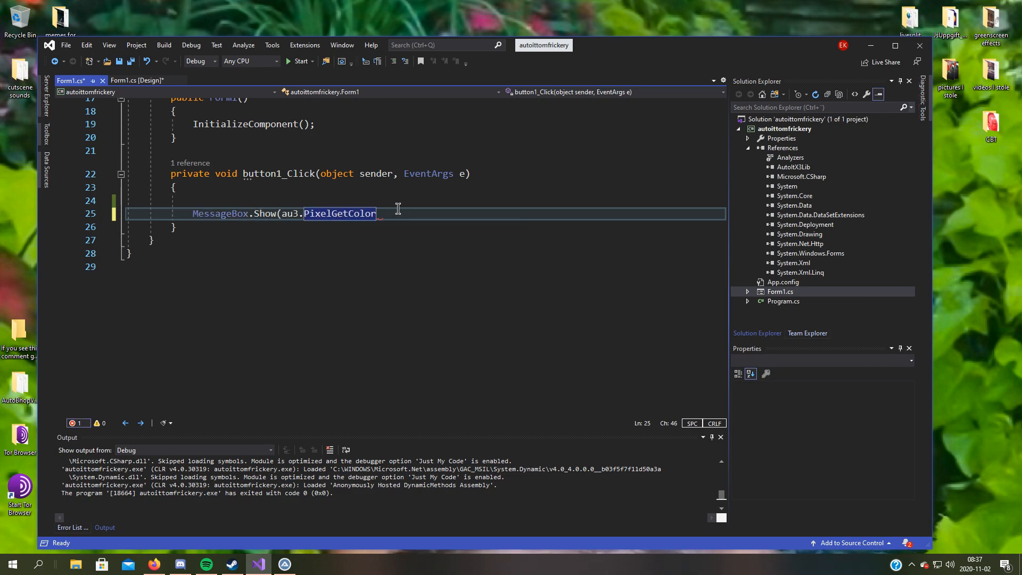
pyautogui.write('(')
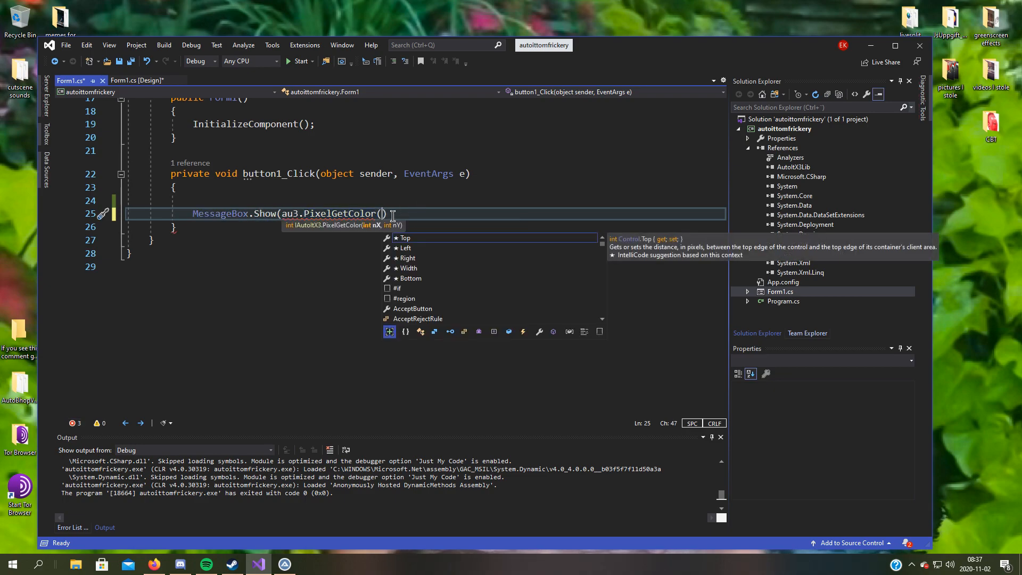
pyautogui.doubleClick(340, 213)
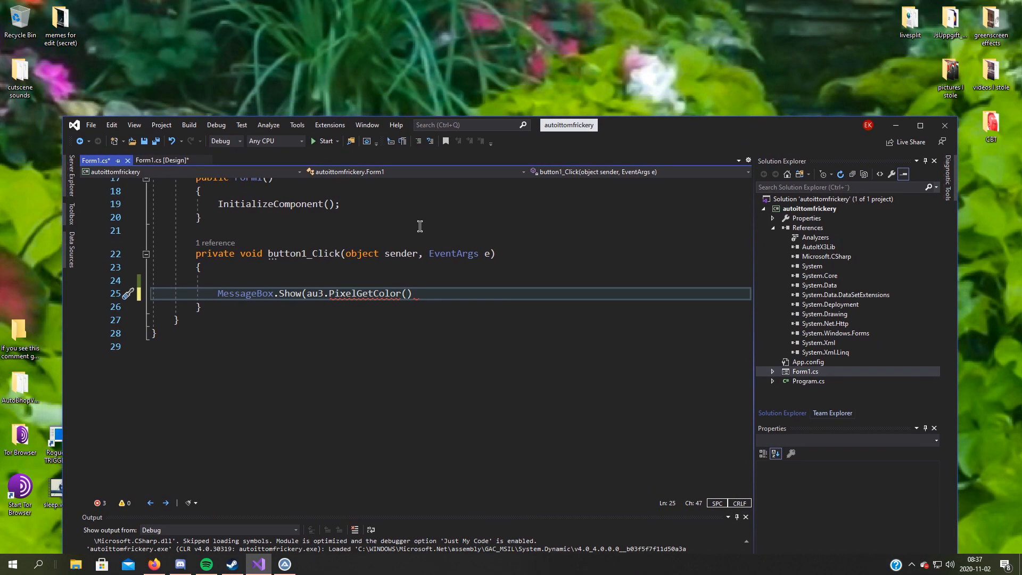
pyautogui.moveTo(638, 143)
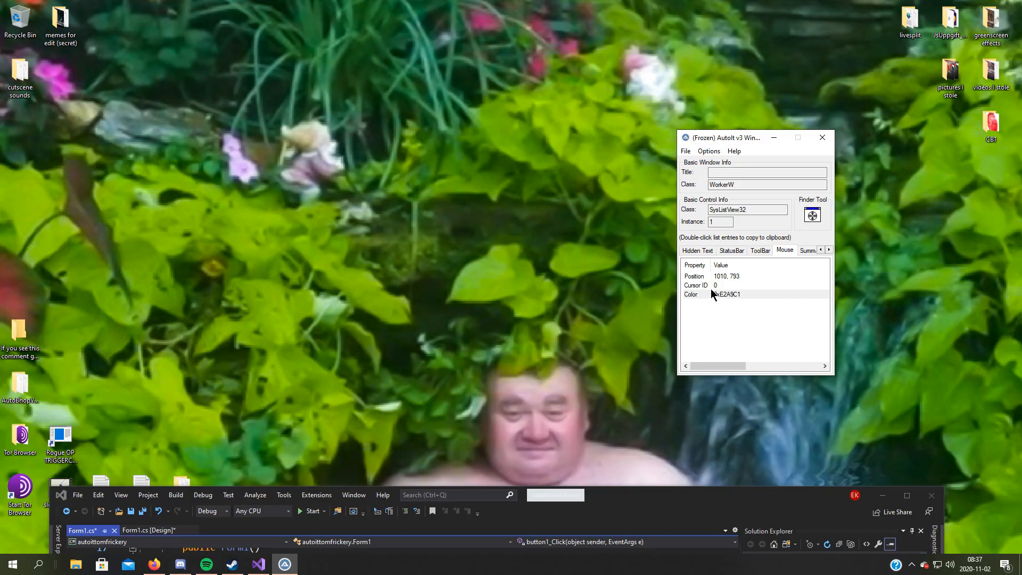
# - Complete the statement as MessageBox.Show(au3.PixelGetColor(1010, 793).ToString());
pyautogui.click(726, 294)
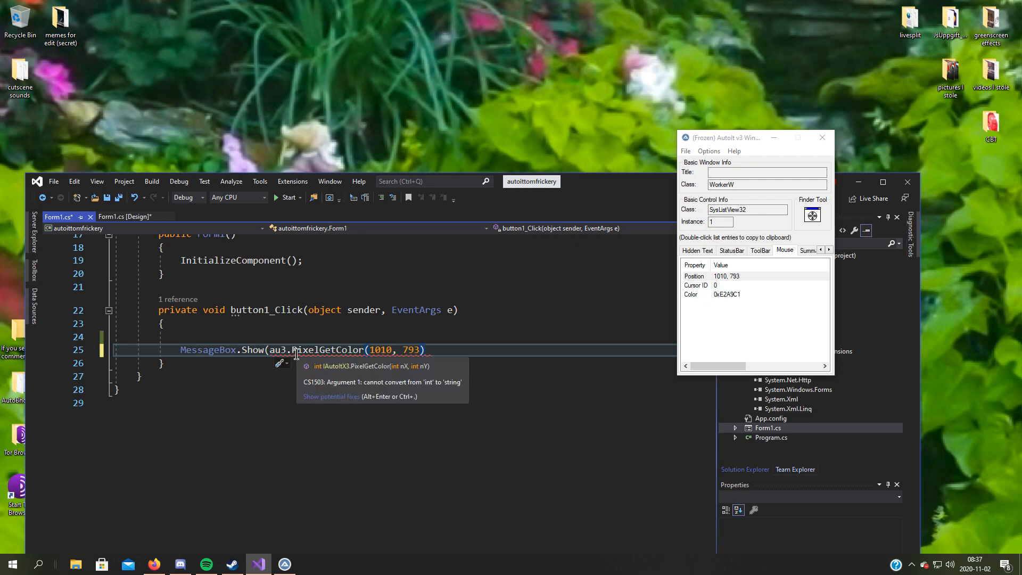
pyautogui.write('.ToString')
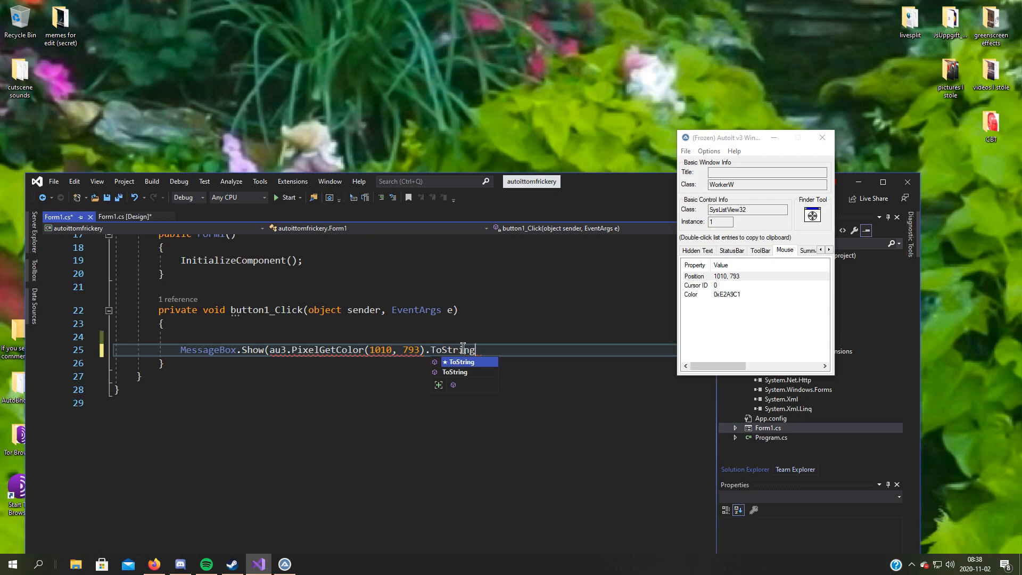
pyautogui.write('();')
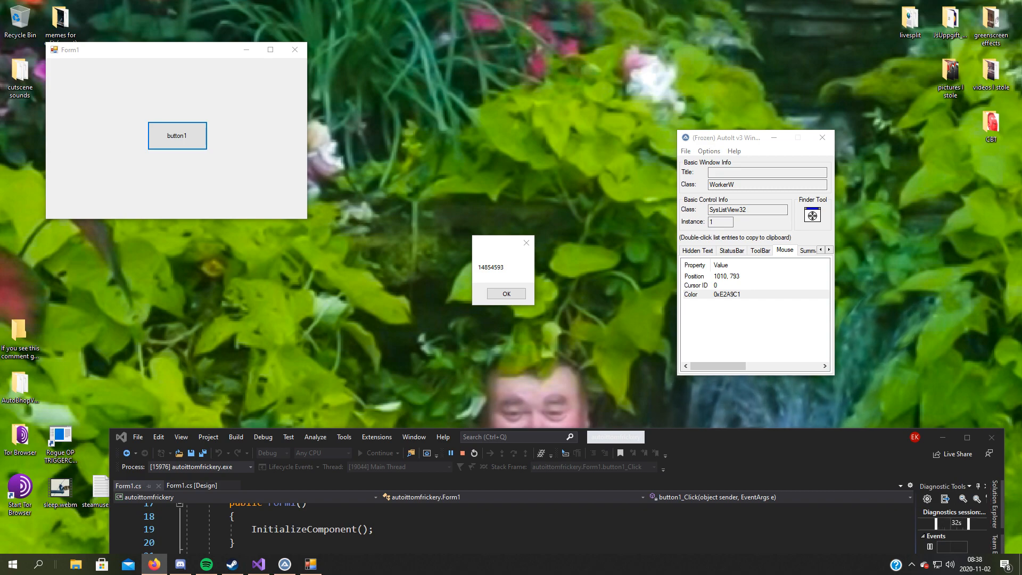
pyautogui.moveTo(898, 334)
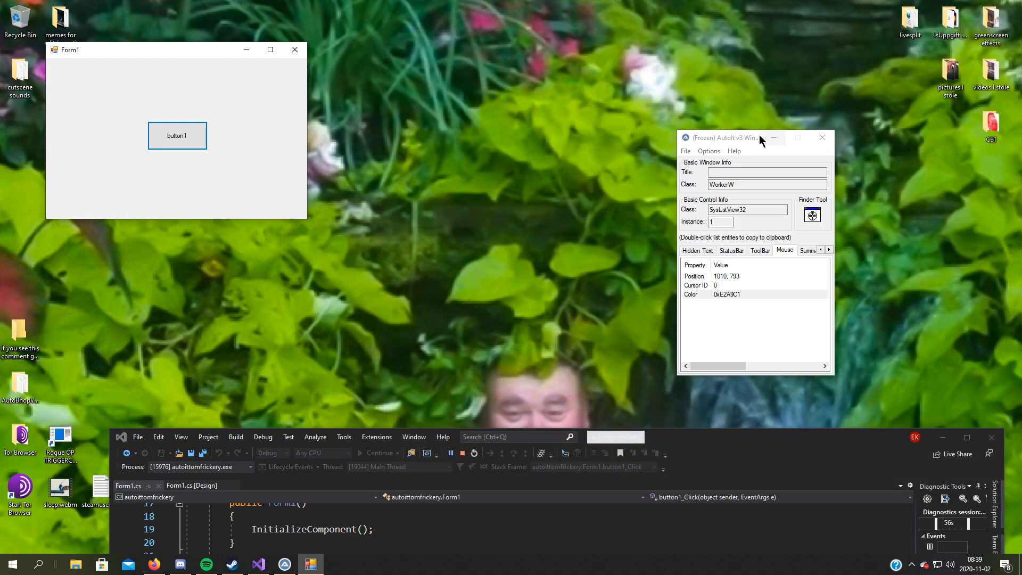
# - Move the AutoIt Window Info tool out of the way after the test run
pyautogui.moveTo(737, 138); pyautogui.dragTo(375, 73)
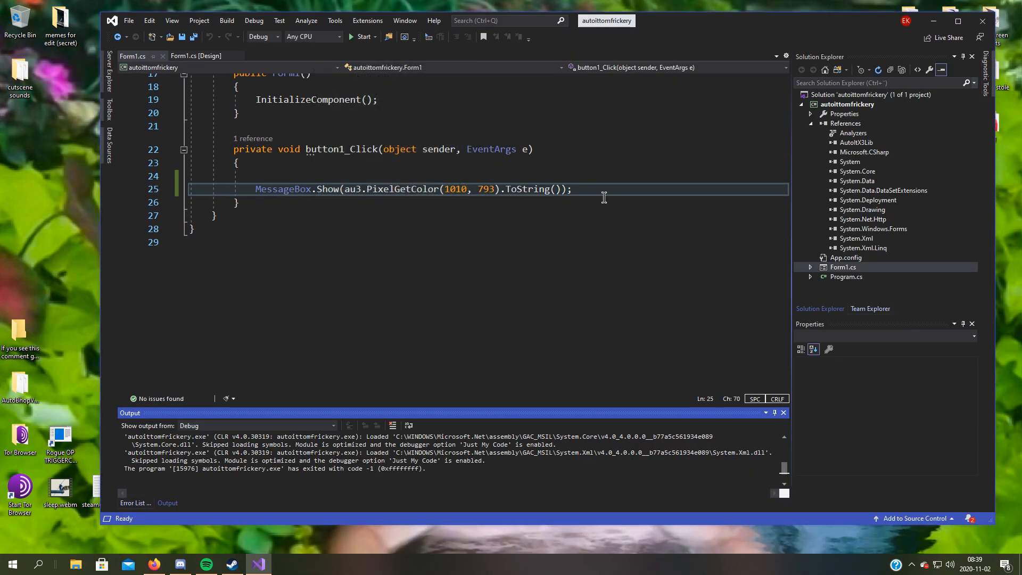
# - Start an au3.WinActivate( call in place of the message-box line
pyautogui.write('au3.')
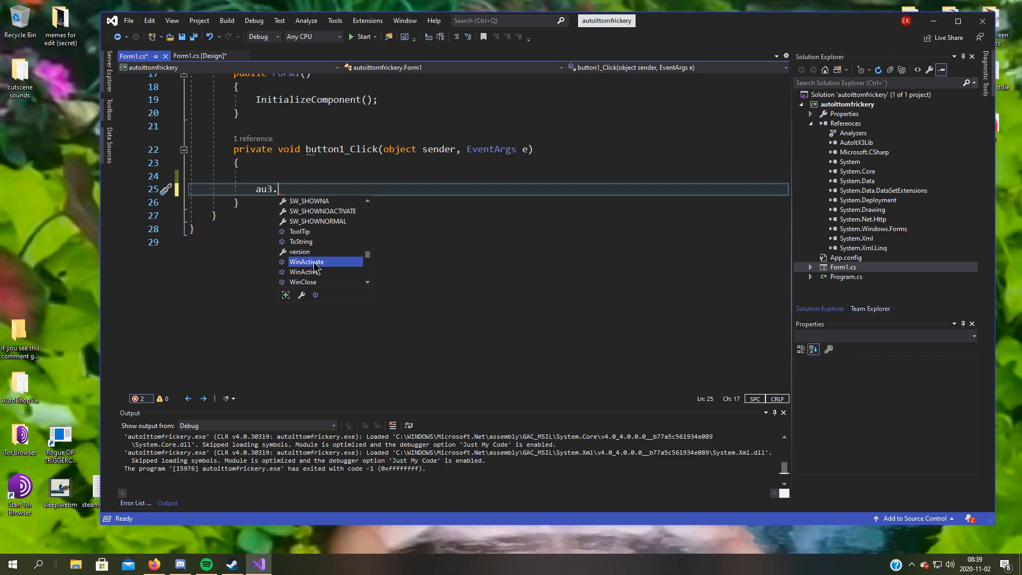
pyautogui.moveTo(306, 262)
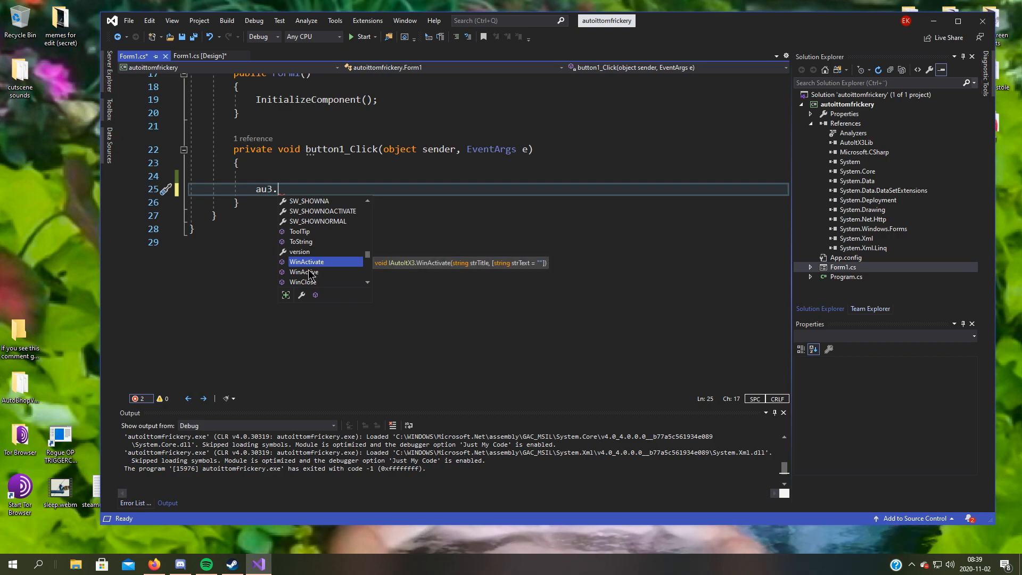
pyautogui.moveTo(304, 272)
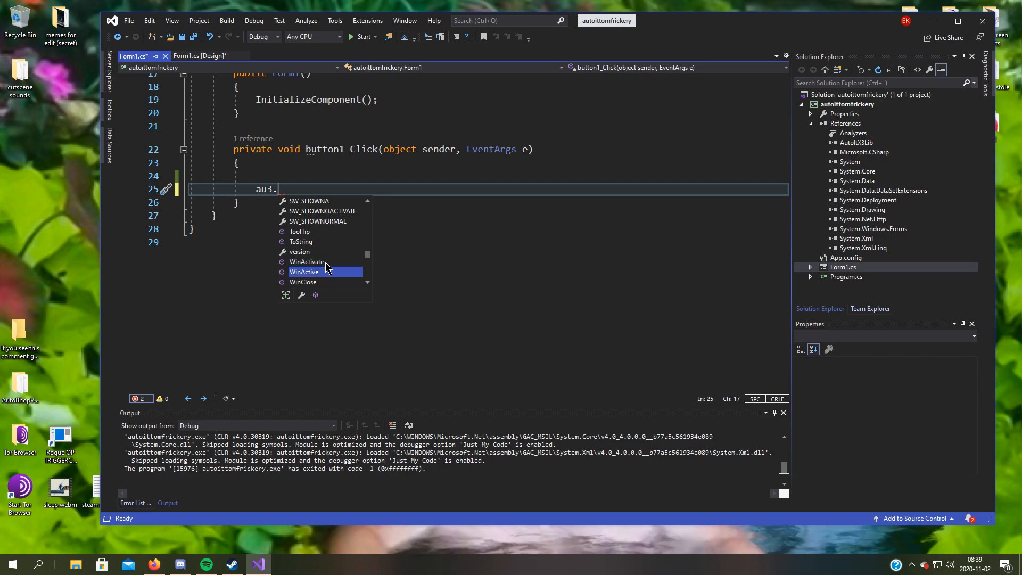
pyautogui.moveTo(304, 272)
pyautogui.write('WinActivate')
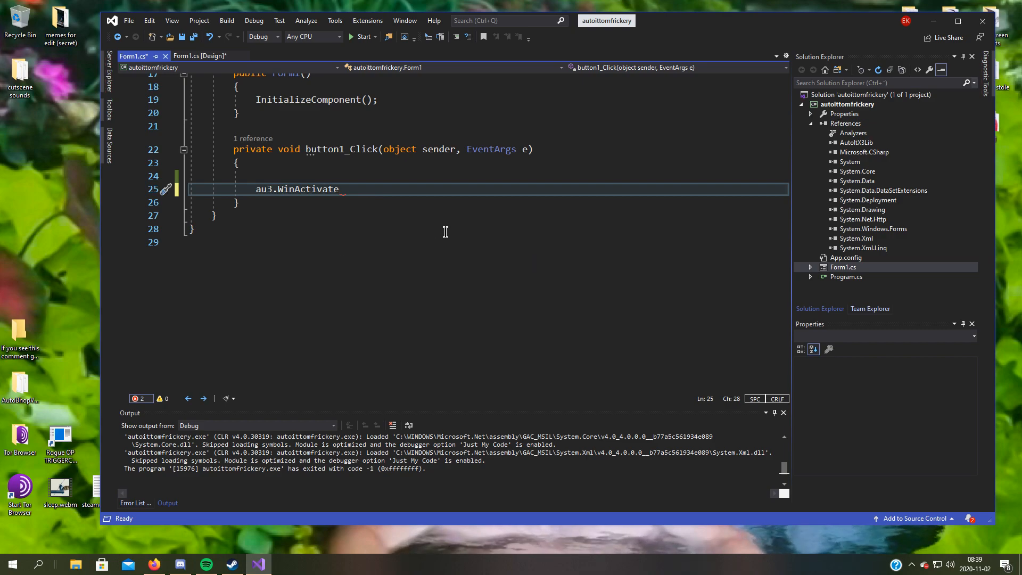
pyautogui.write('(')
pyautogui.write('note')
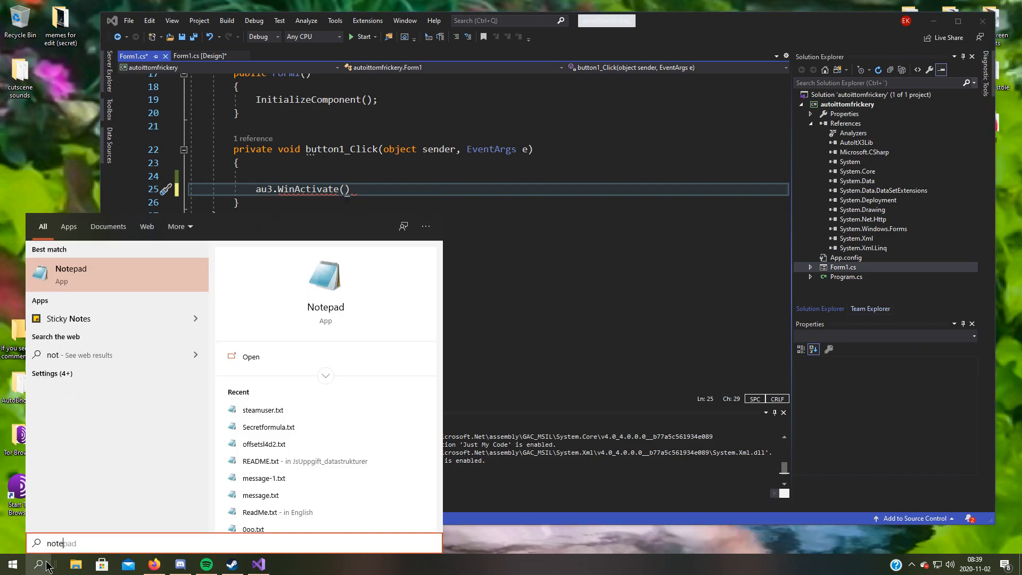
# - Launch Notepad from the Windows search results
pyautogui.click(71, 273)
pyautogui.write('"')
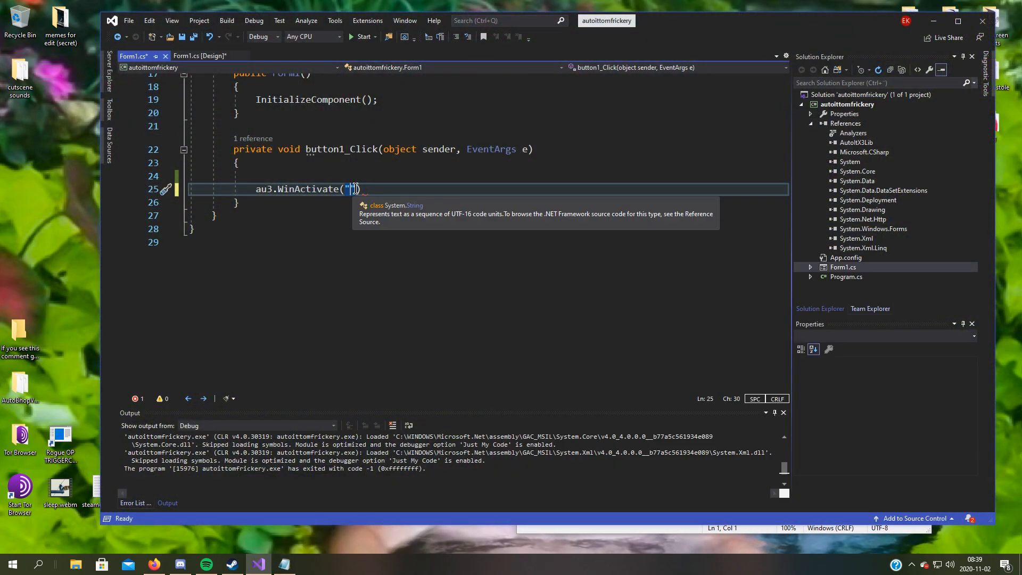
# - Pass "Untitled - Notepad" to WinActivate and run the app to test it
pyautogui.write('U')
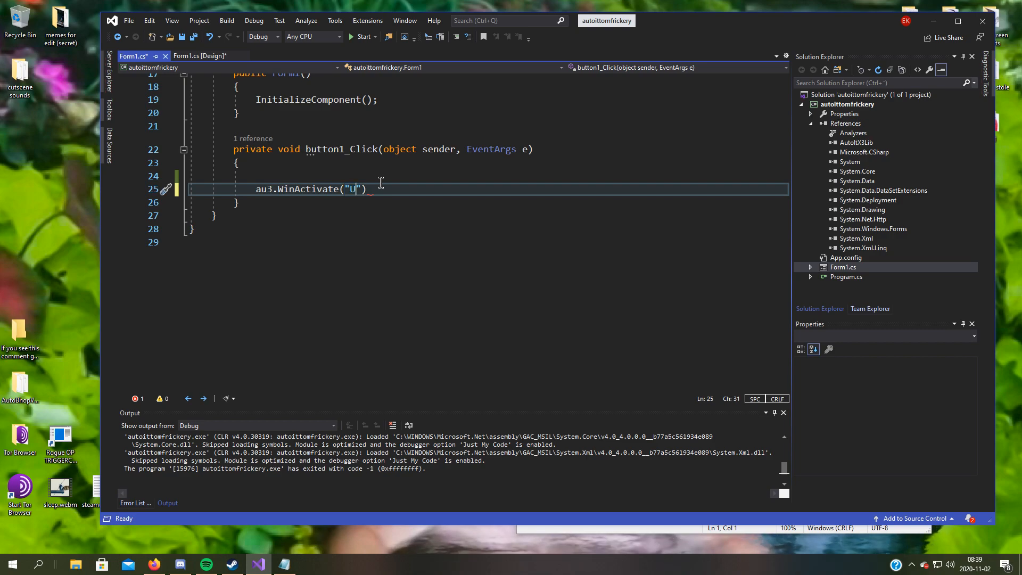
pyautogui.write('ntitled')
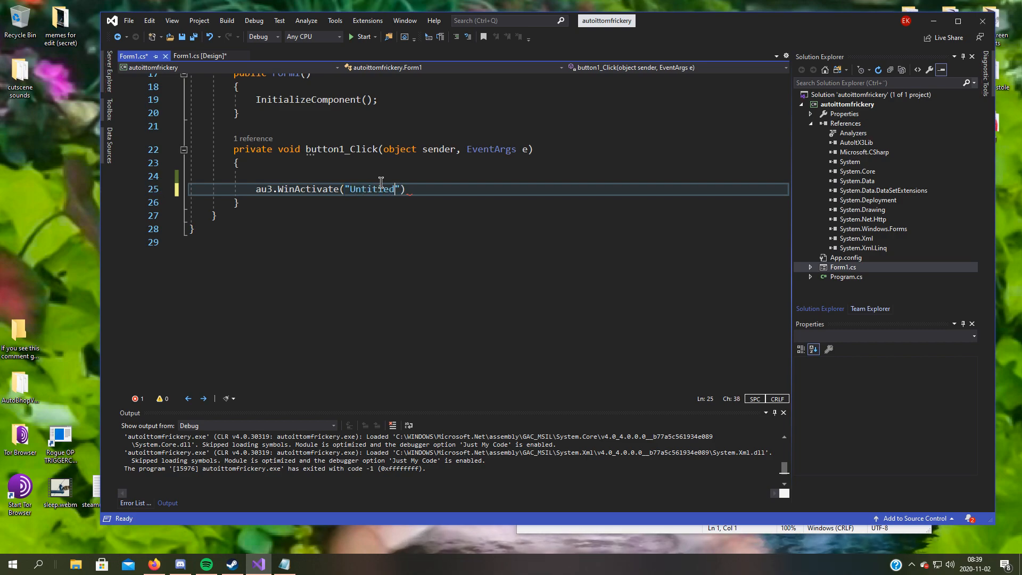
pyautogui.write('-')
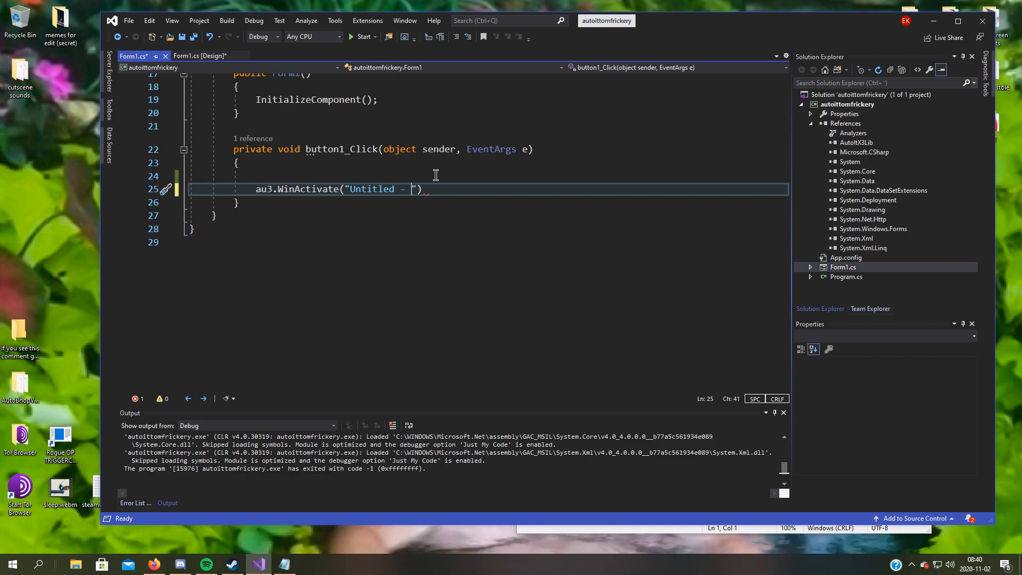
pyautogui.write('Notepad')
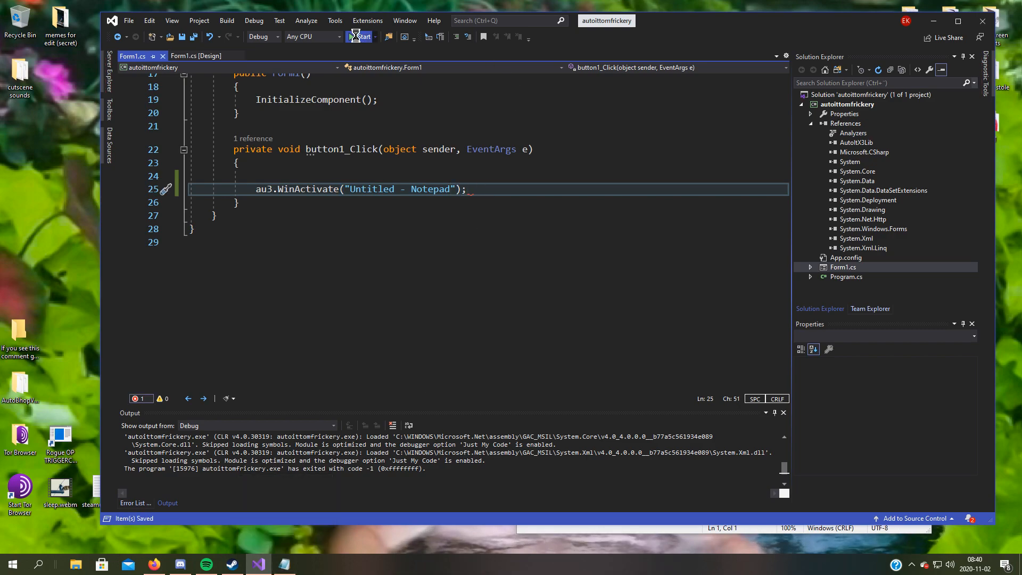
pyautogui.click(359, 36)
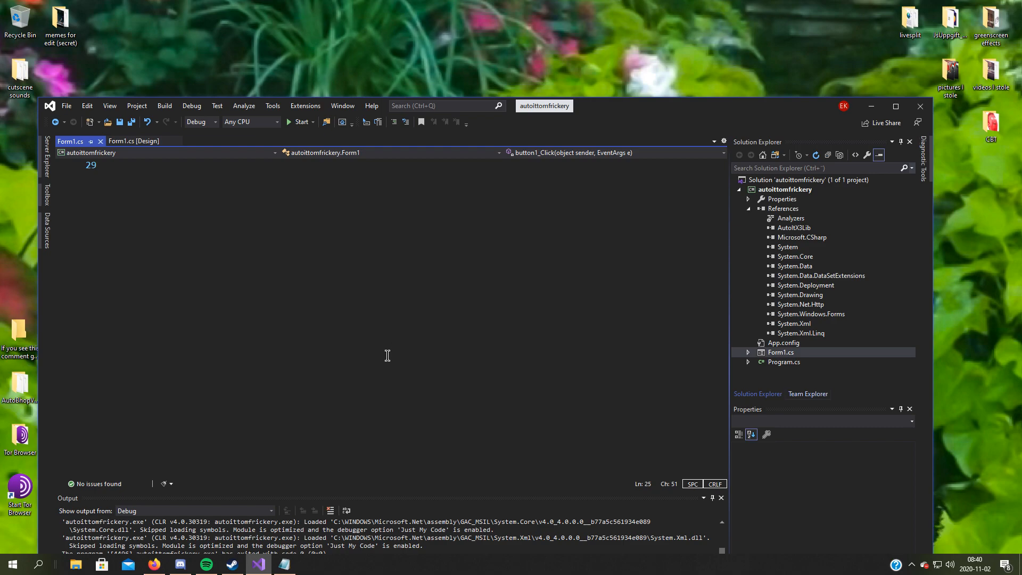
pyautogui.moveTo(481, 311)
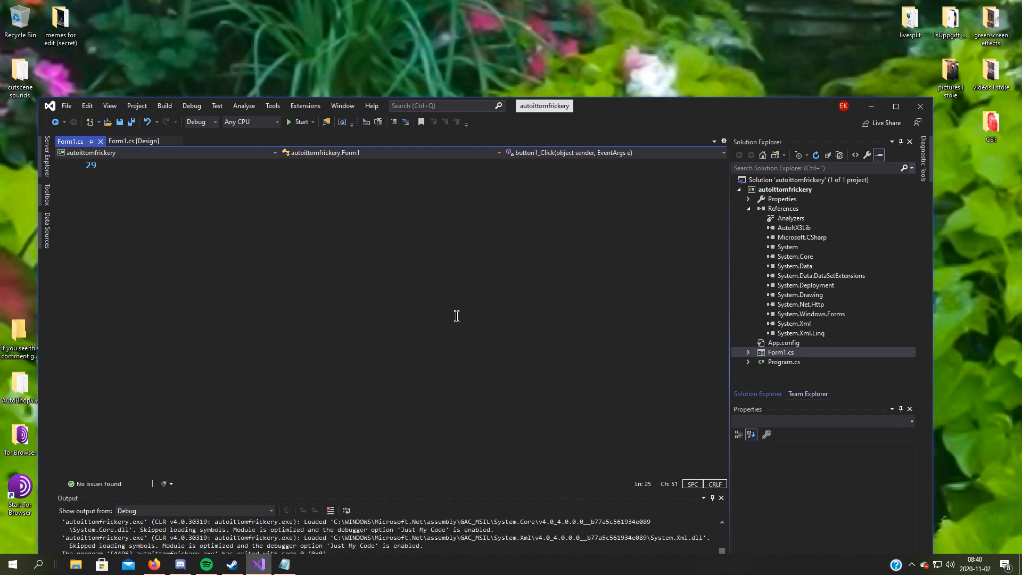
pyautogui.moveTo(537, 385)
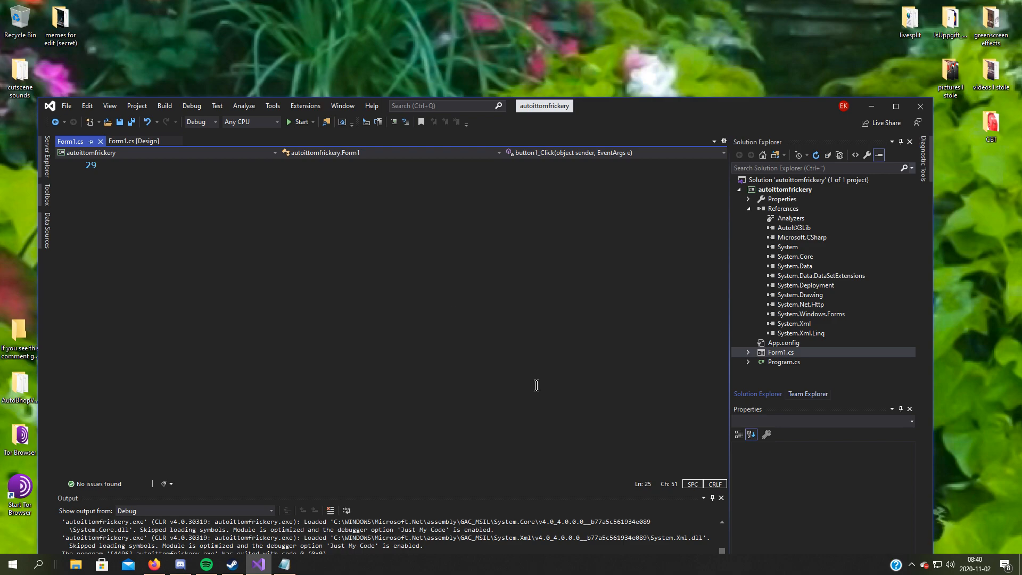
pyautogui.moveTo(499, 307)
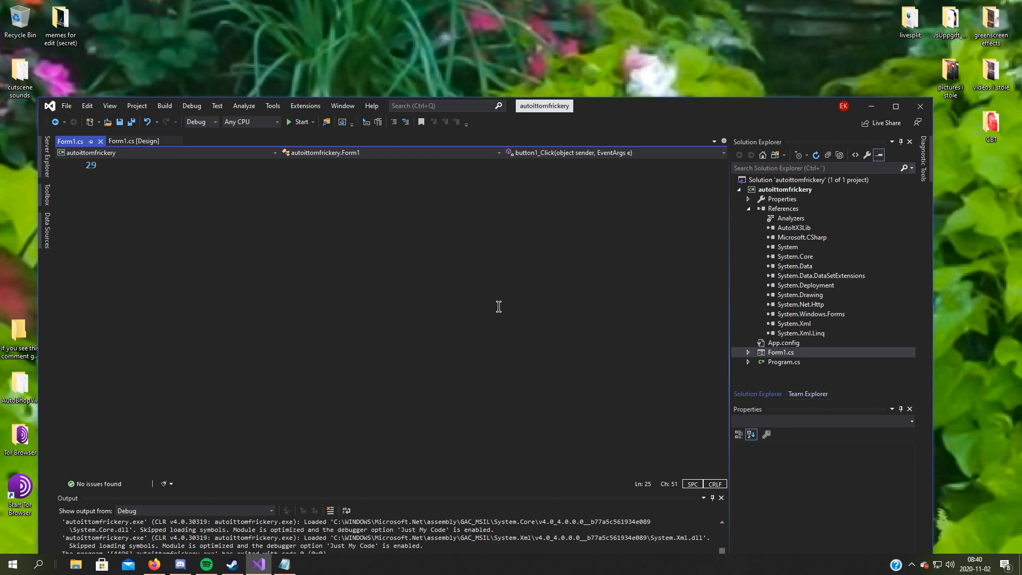